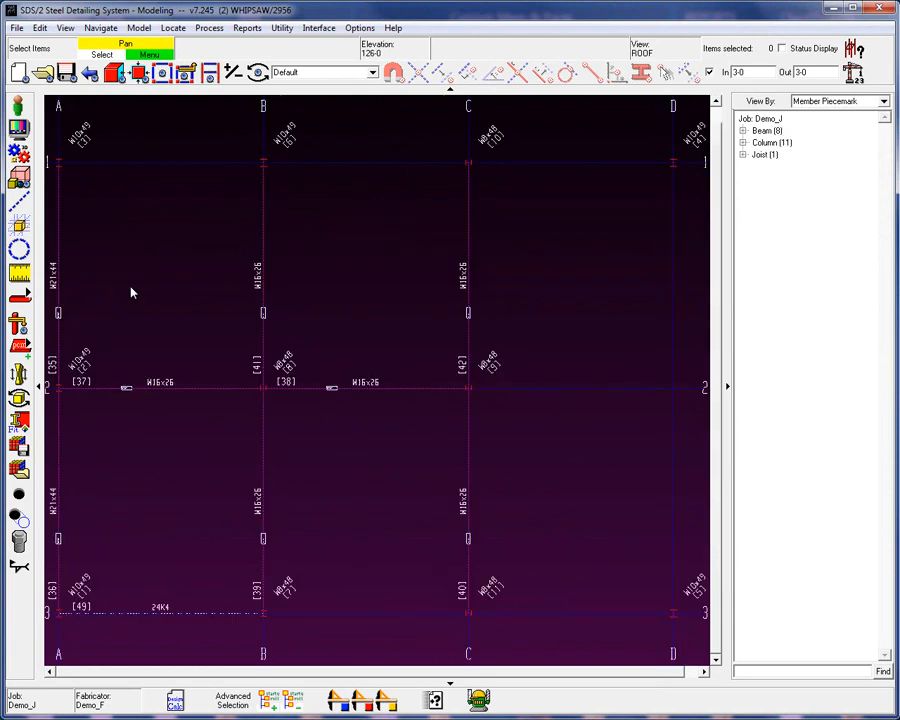
mouse_move(336, 320)
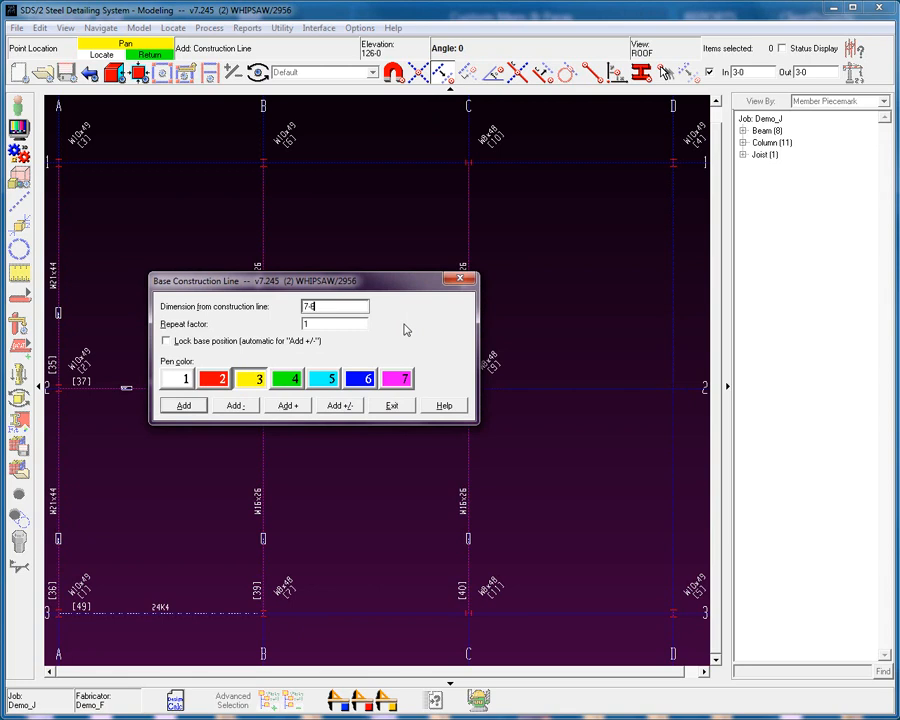
Add horizontal construction lines on both sides of the base line, entering a 6-4 offset
left_click(340, 404)
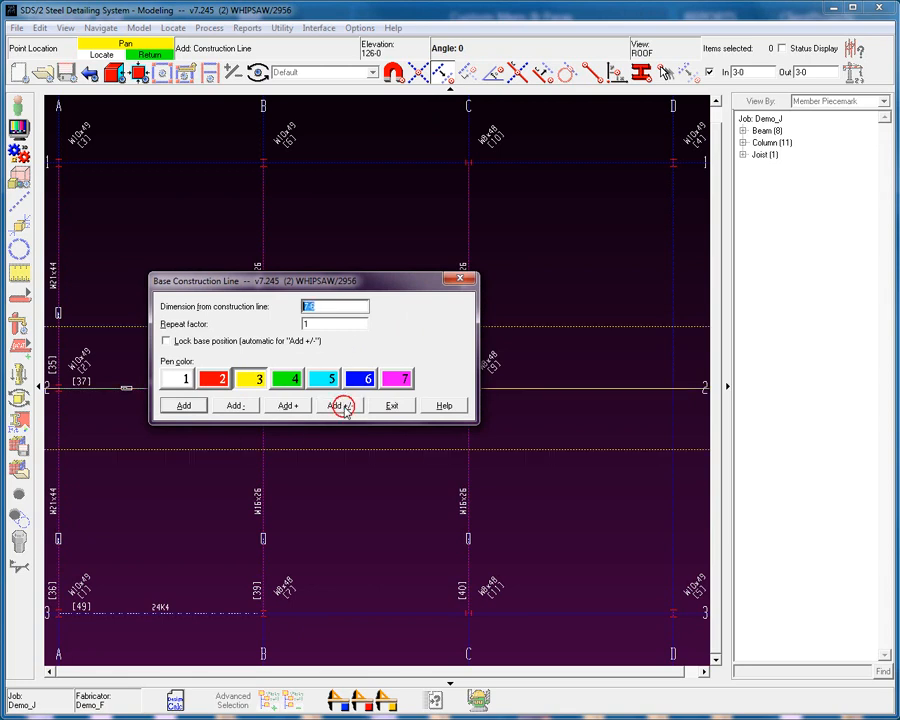
left_click(340, 404)
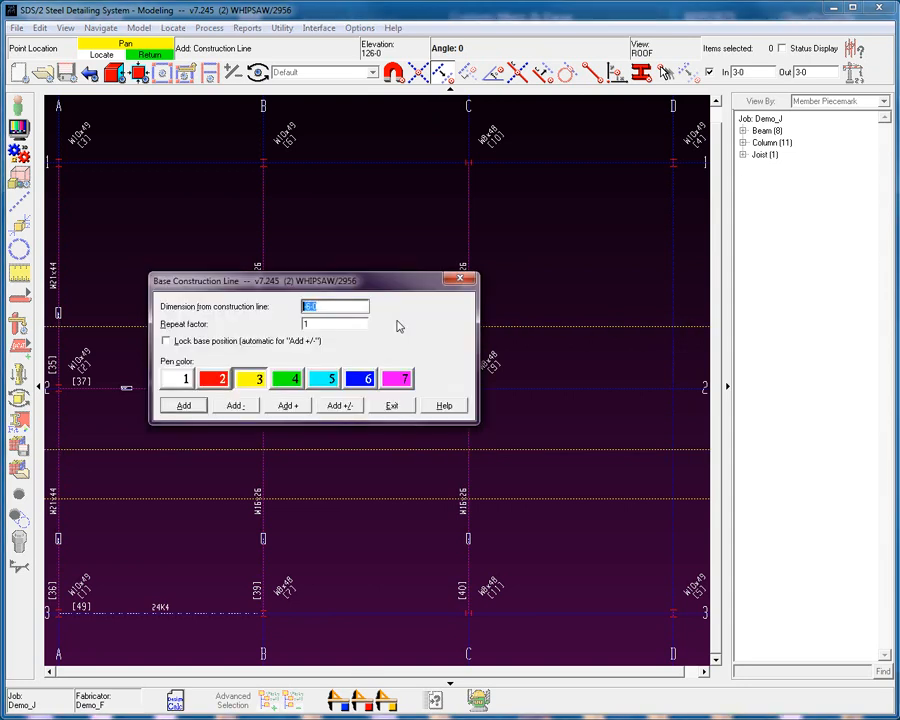
type("6-4")
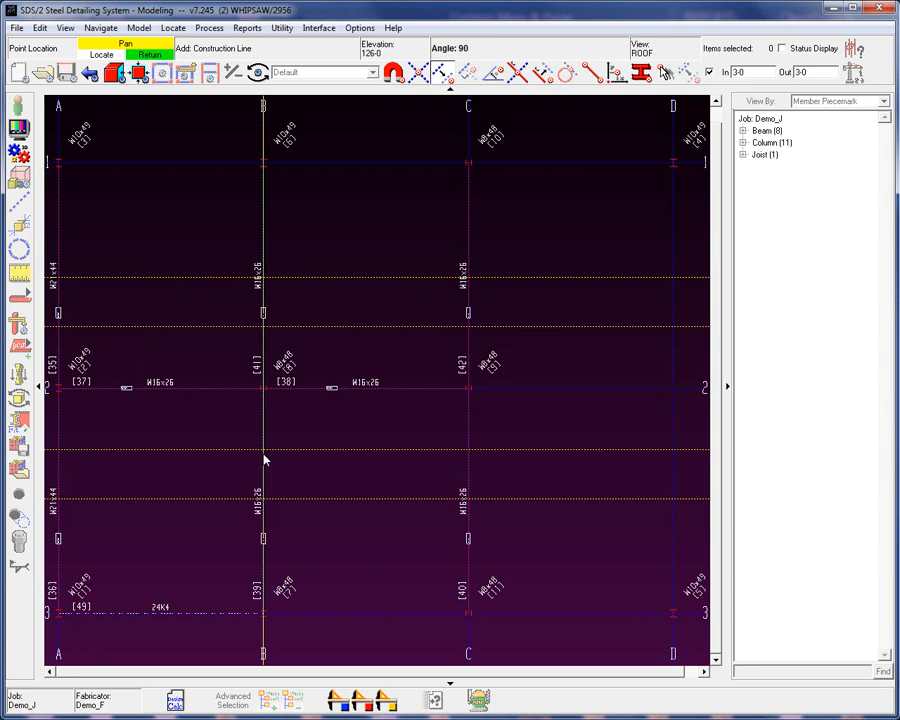
Start a new beam with its first end at a construction-line intersection
left_click(520, 72)
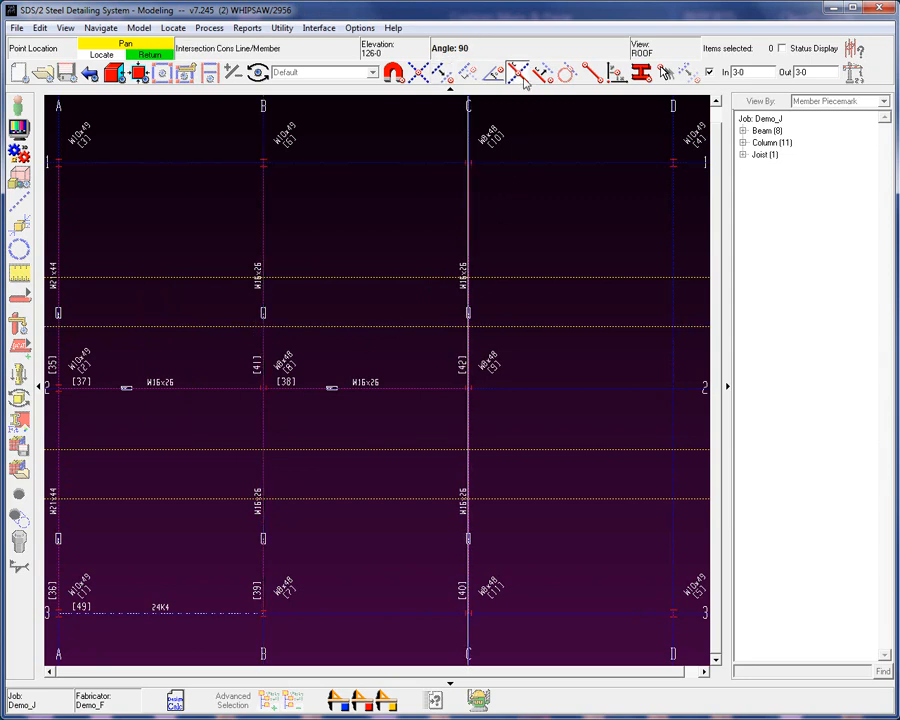
mouse_move(518, 72)
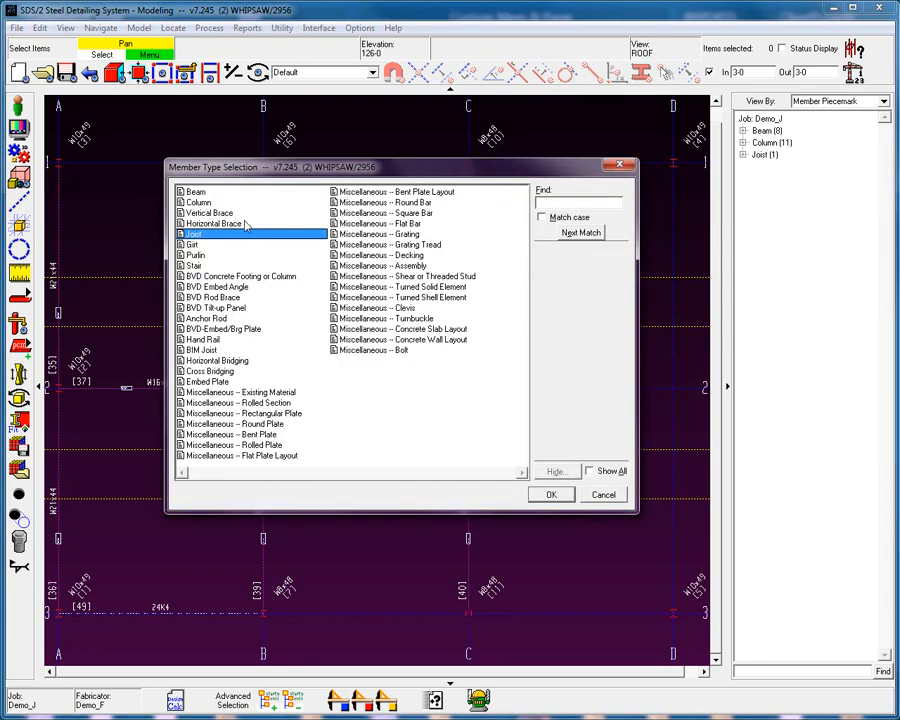
left_click(552, 494)
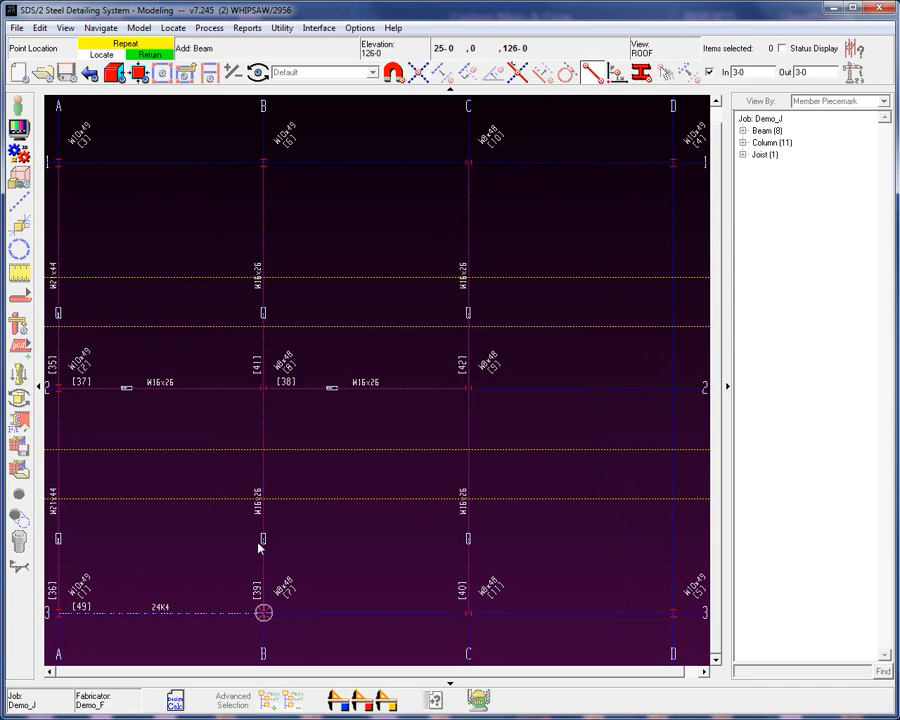
mouse_move(264, 418)
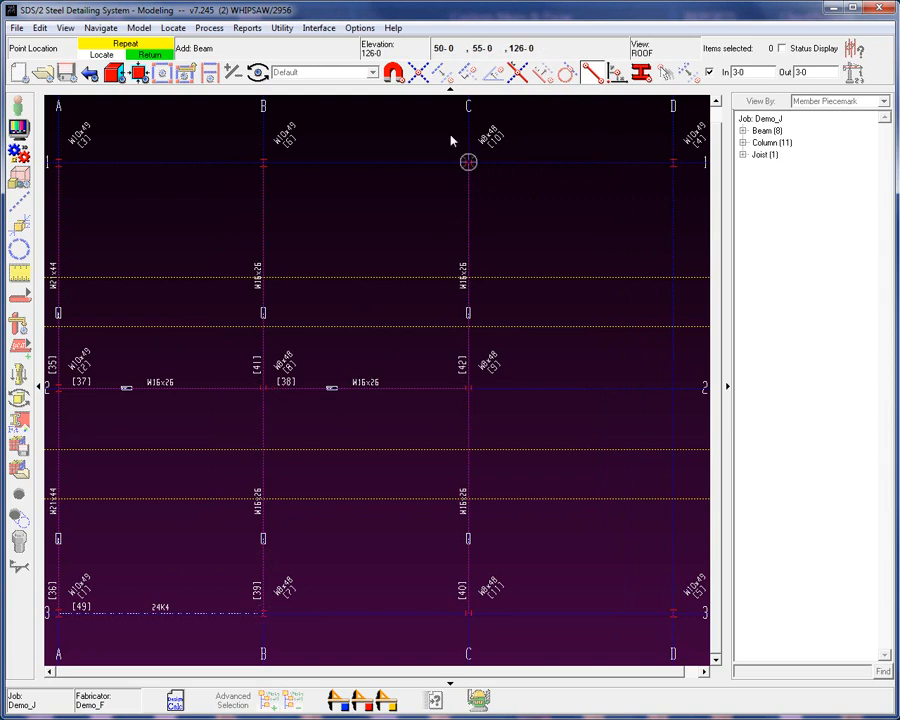
mouse_move(264, 448)
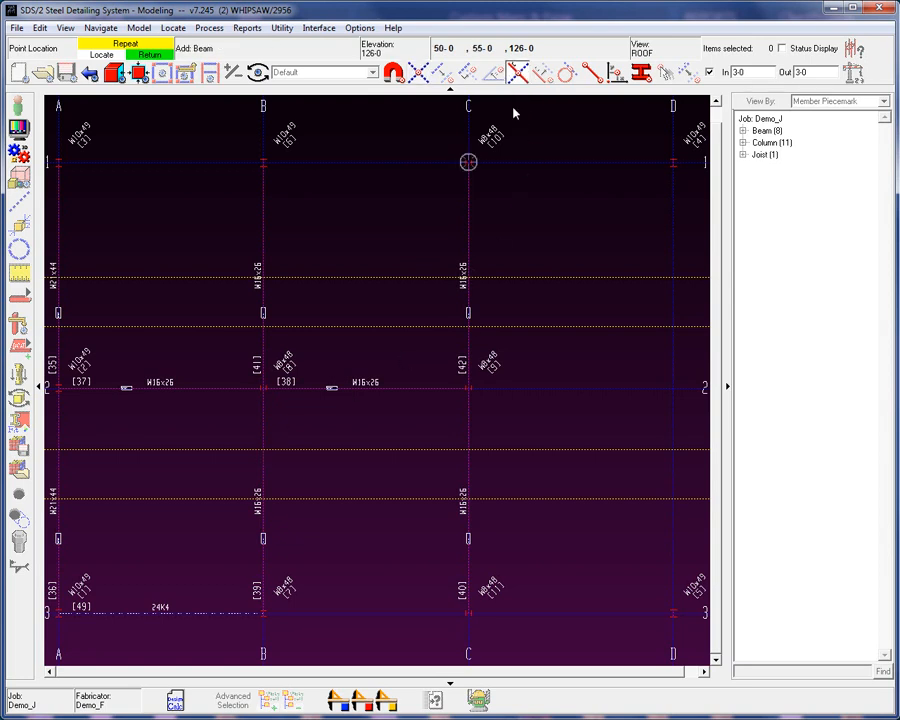
mouse_move(356, 444)
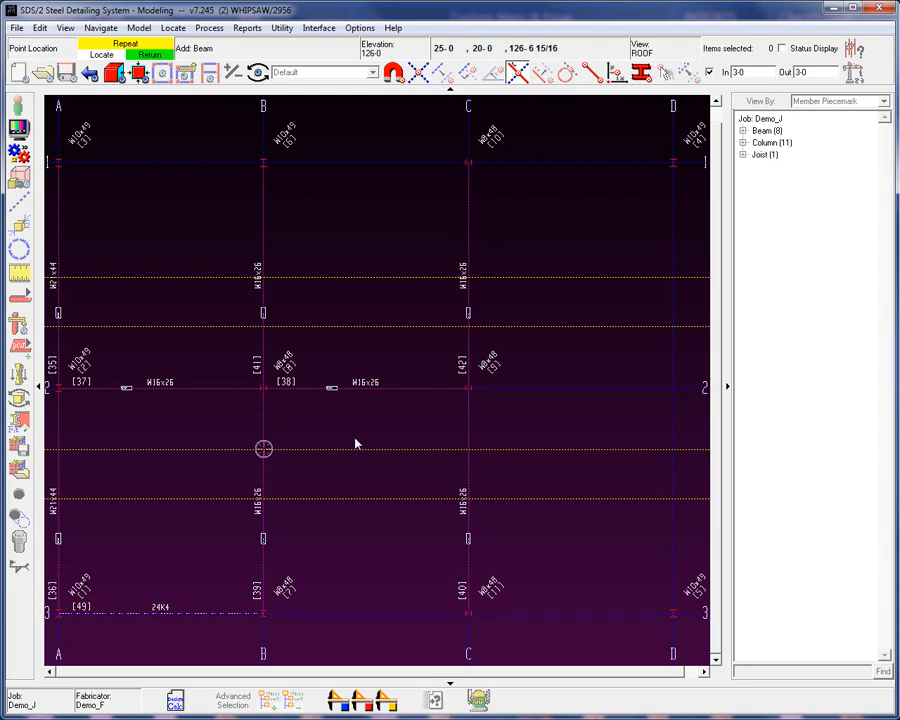
mouse_move(280, 456)
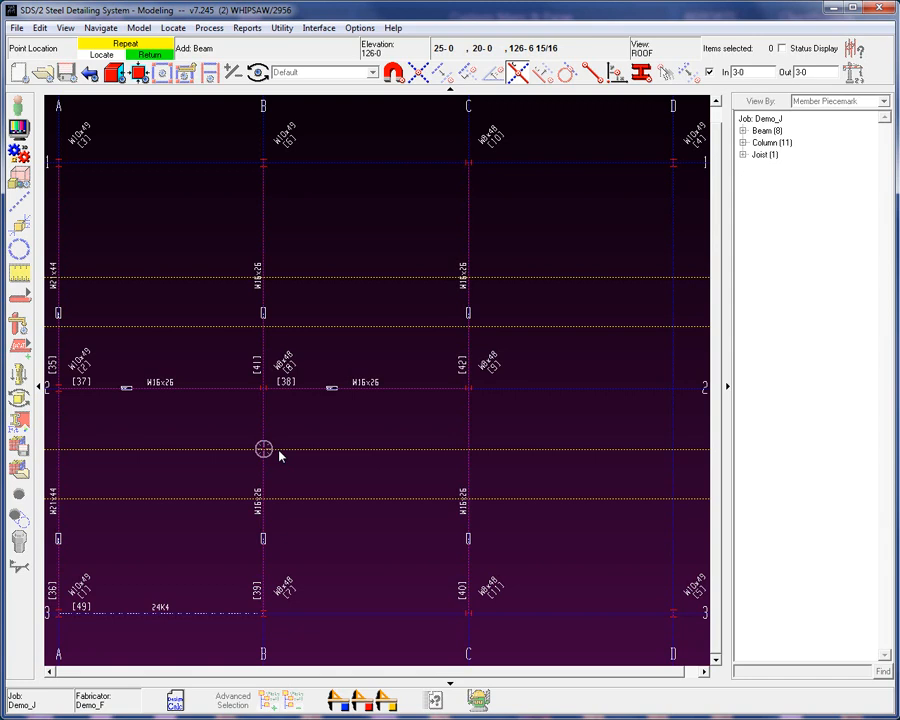
left_click(264, 448)
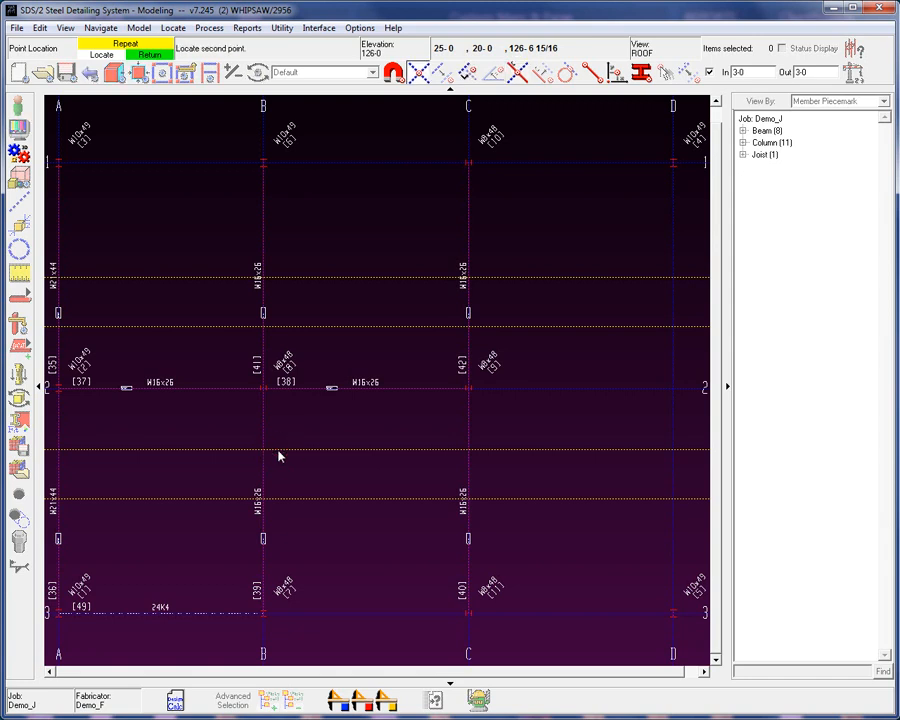
mouse_move(468, 388)
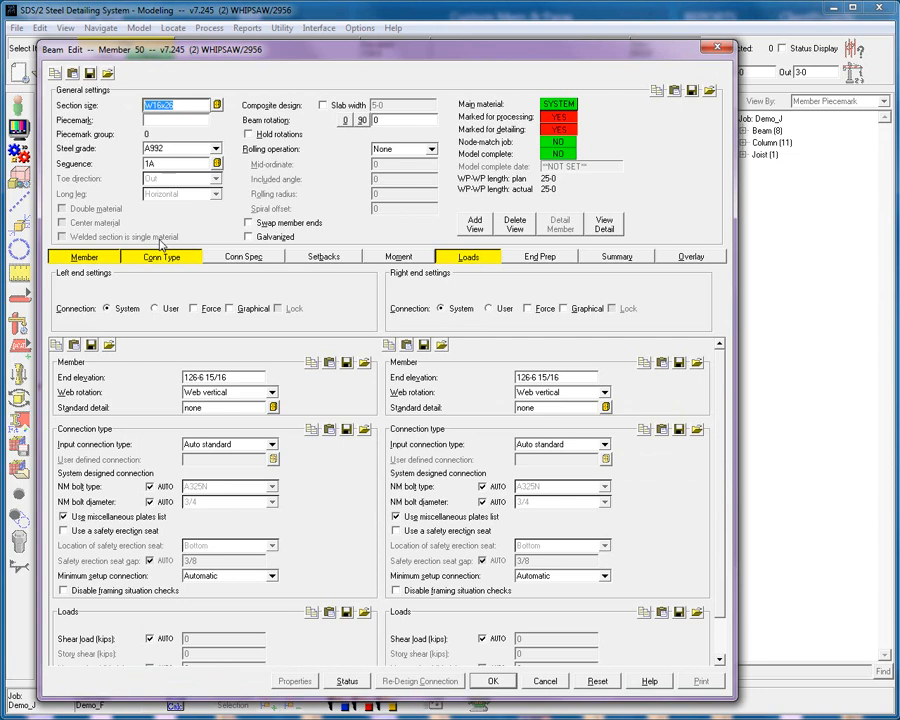
Enter the W12 section size for the beam and bring up Beam Edit help
type("w1")
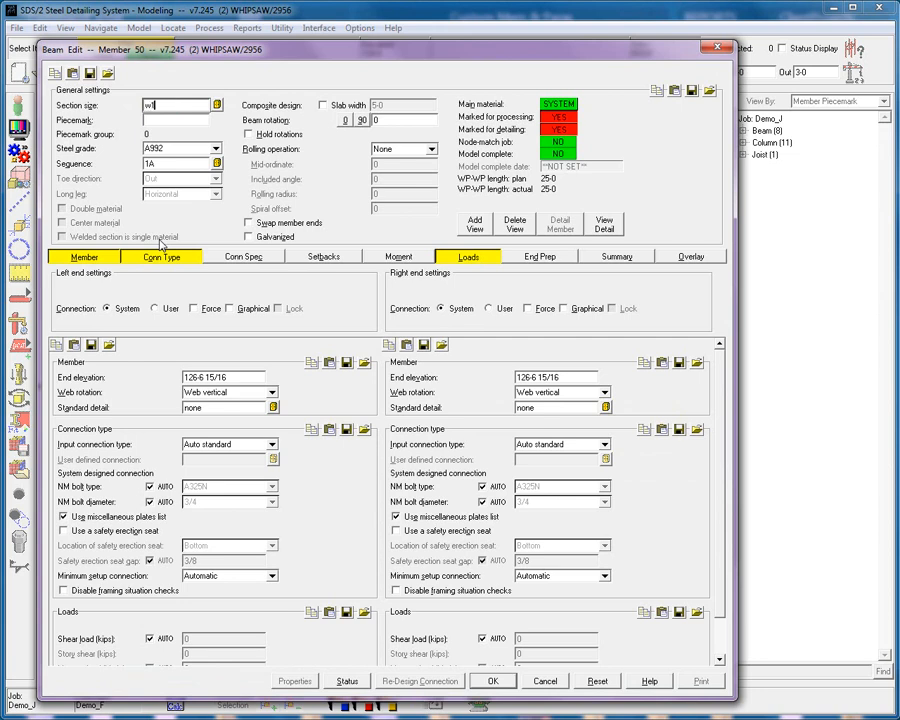
type("12x4")
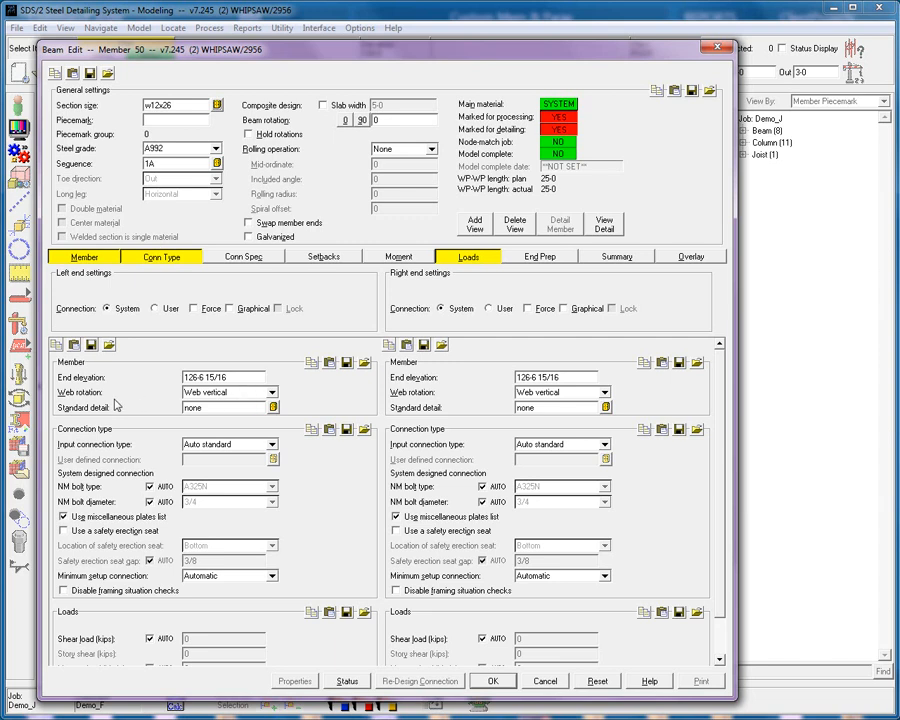
mouse_move(250, 400)
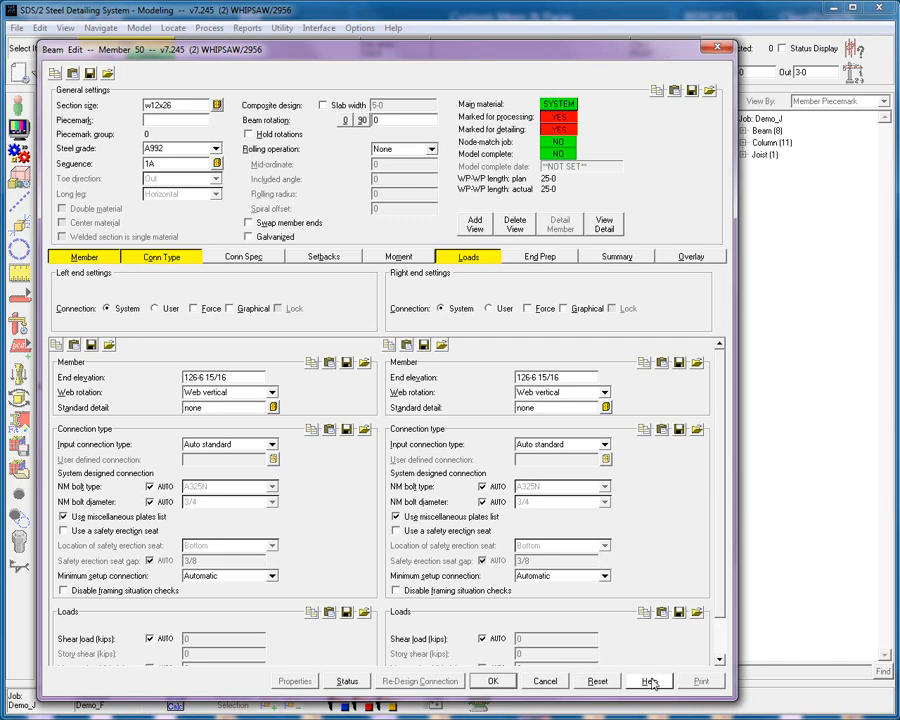
left_click(648, 680)
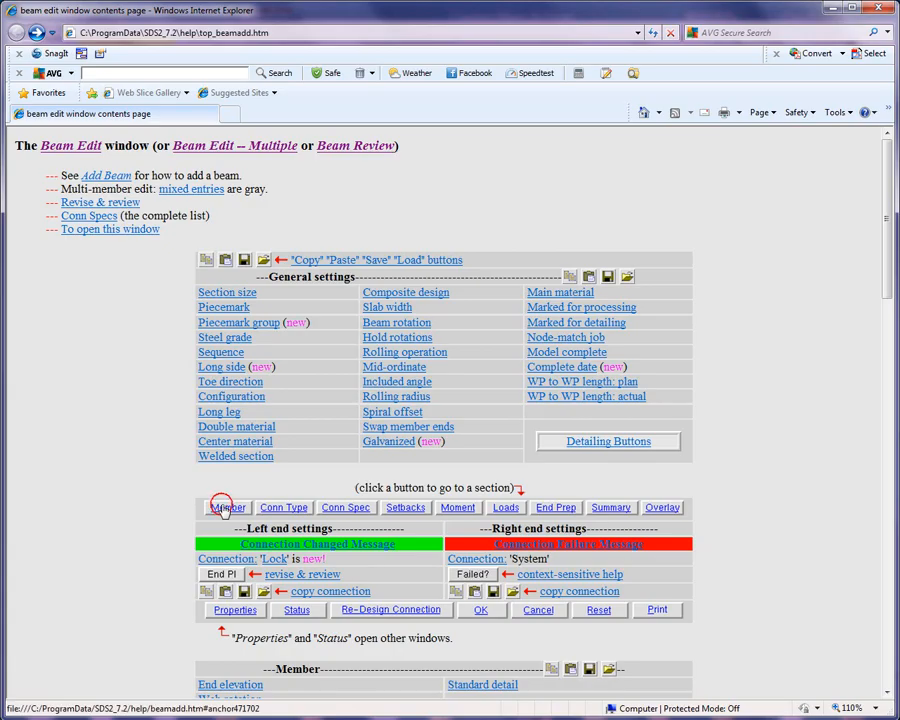
View the Member help section down to the web rotation explanation
left_click(228, 508)
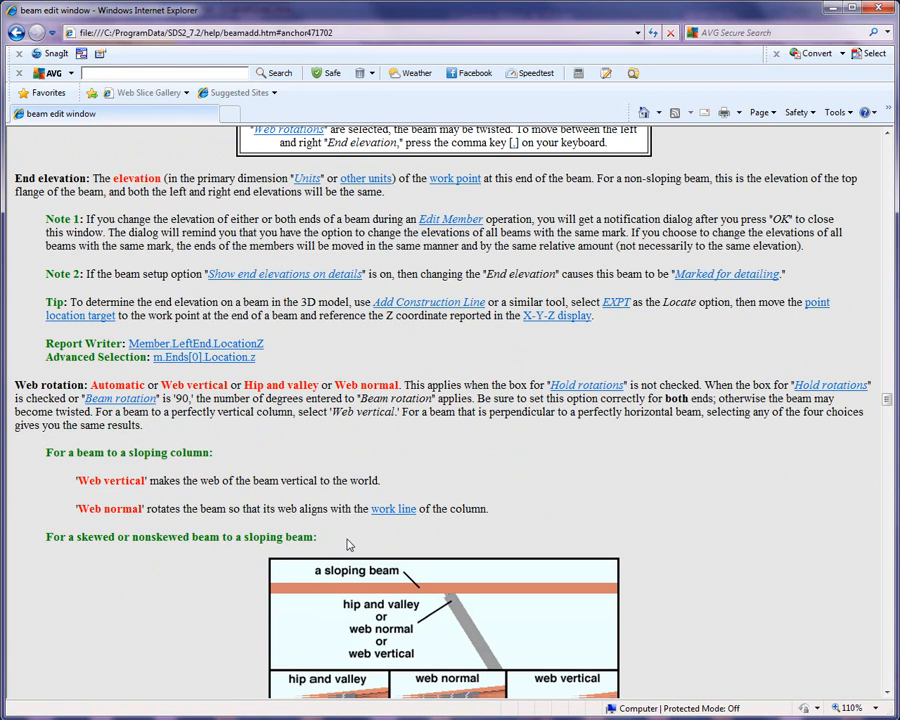
scroll("down", 3)
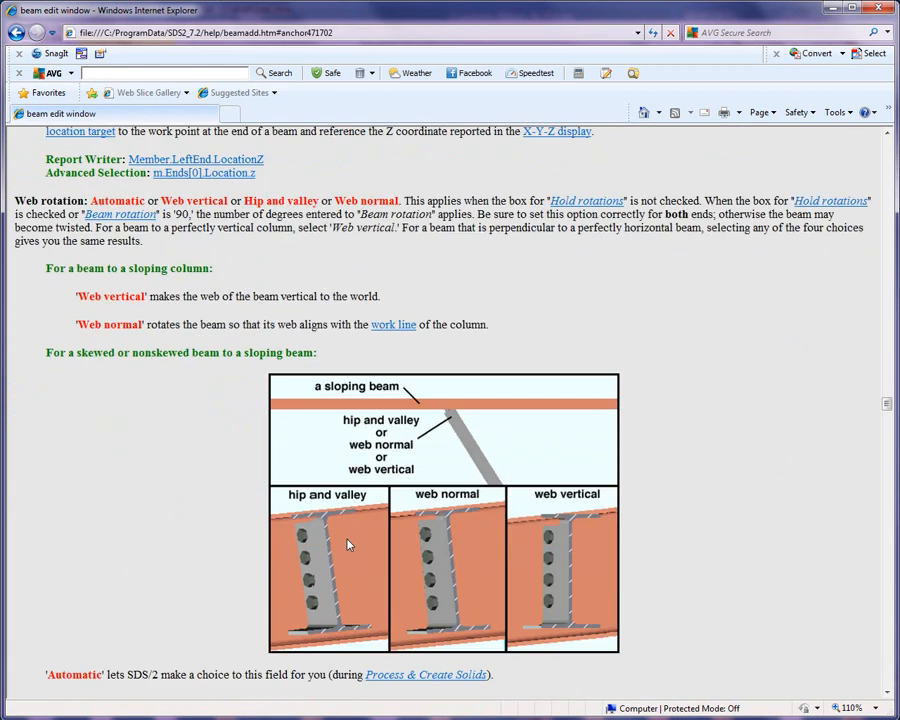
mouse_move(314, 506)
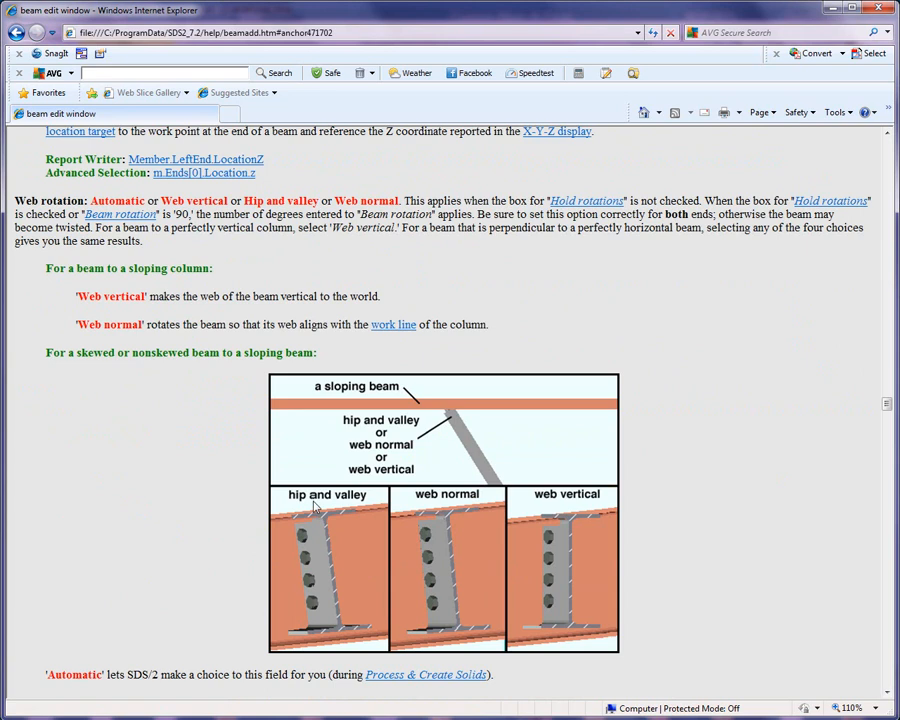
mouse_move(456, 516)
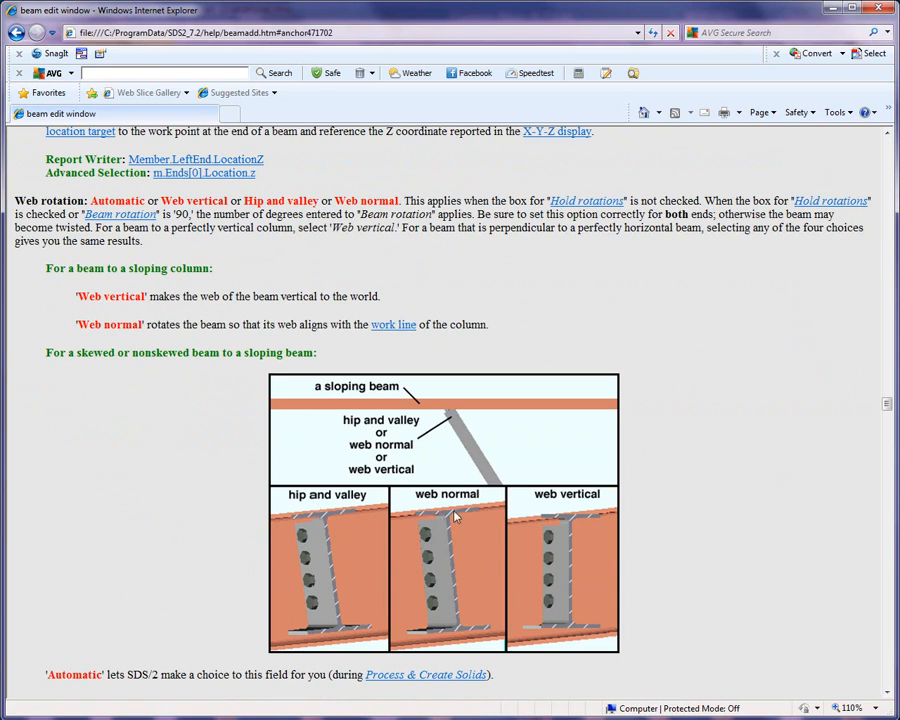
mouse_move(592, 510)
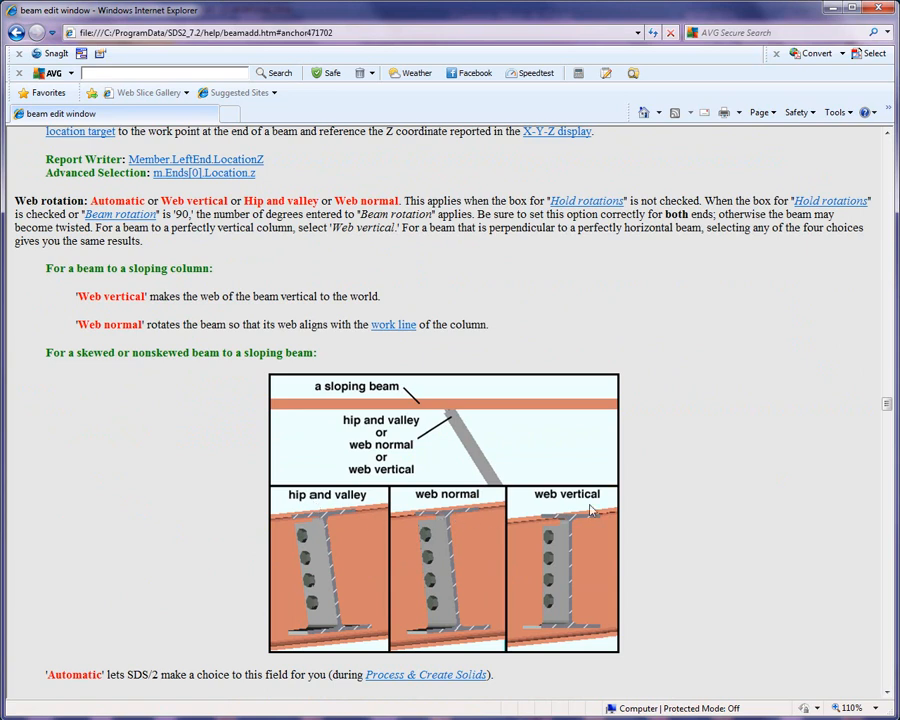
mouse_move(444, 496)
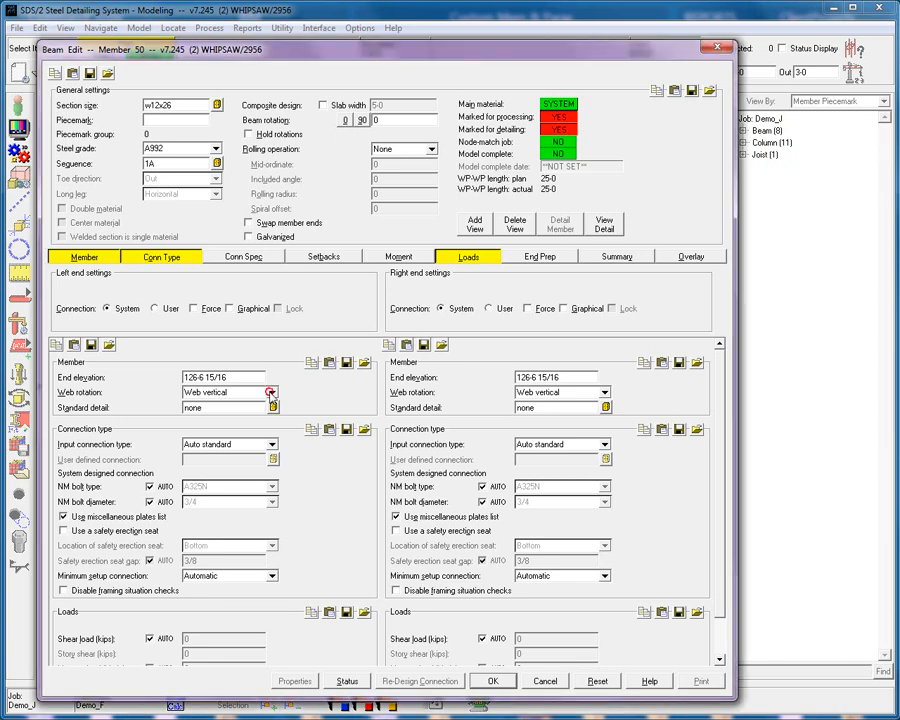
Set web normal, accept beam 51, add beam 52 and start another roof beam
left_click(272, 392)
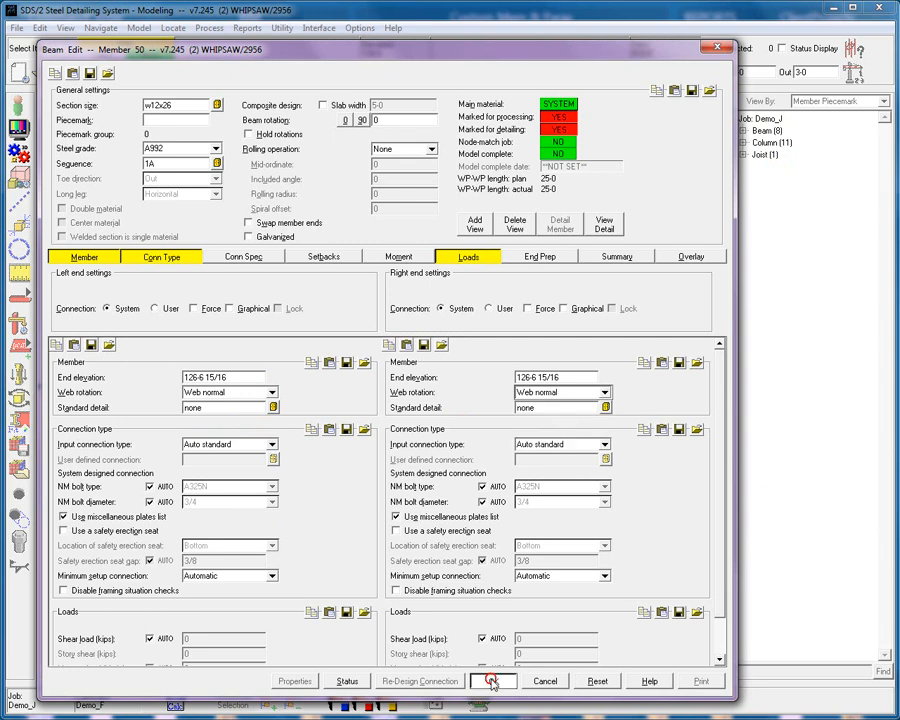
left_click(492, 680)
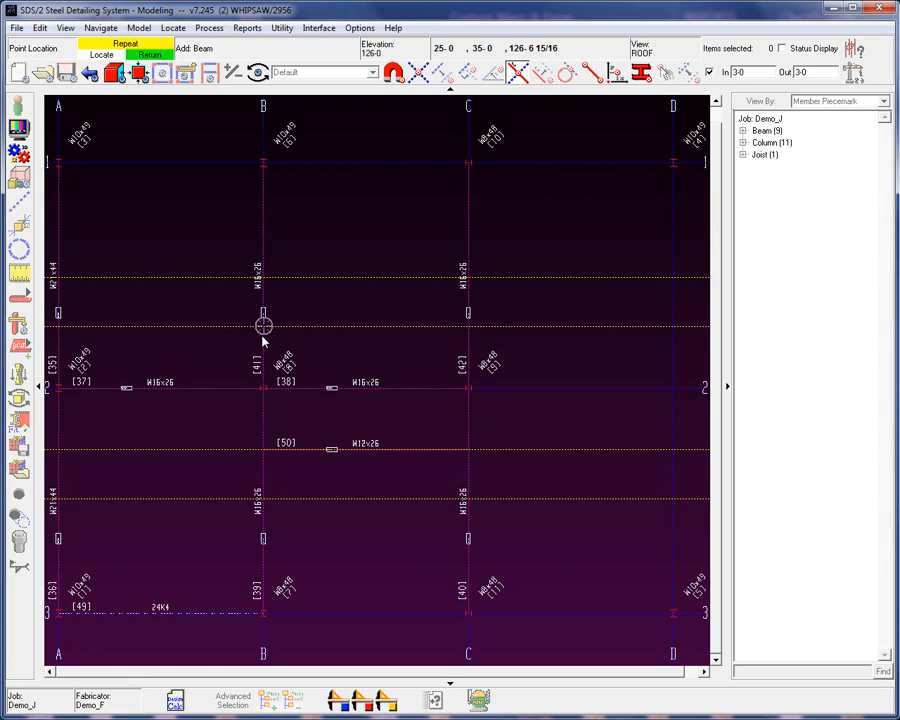
left_click(264, 324)
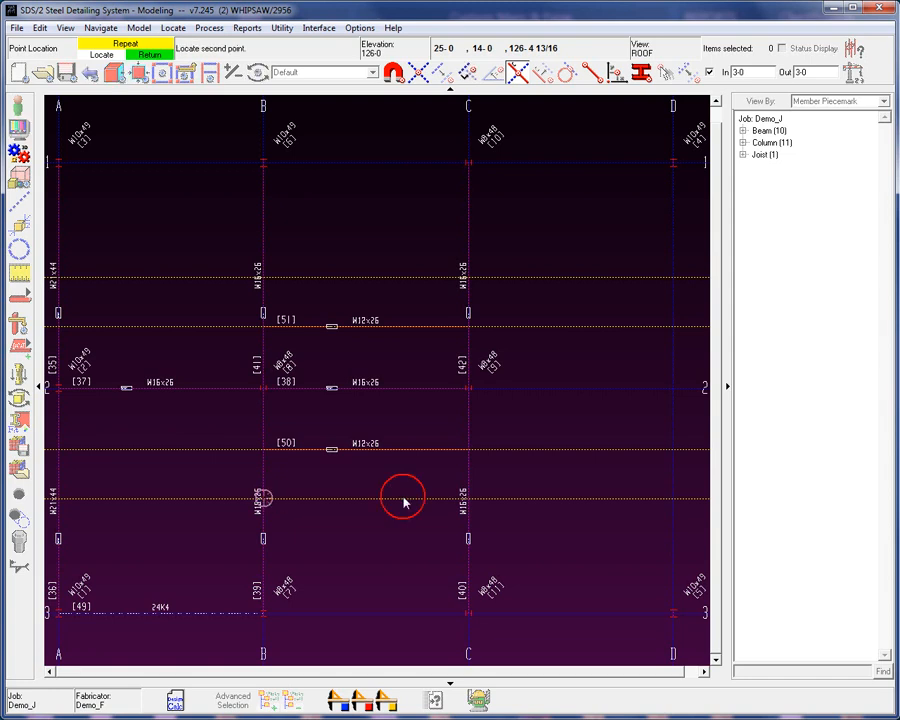
double_click(404, 496)
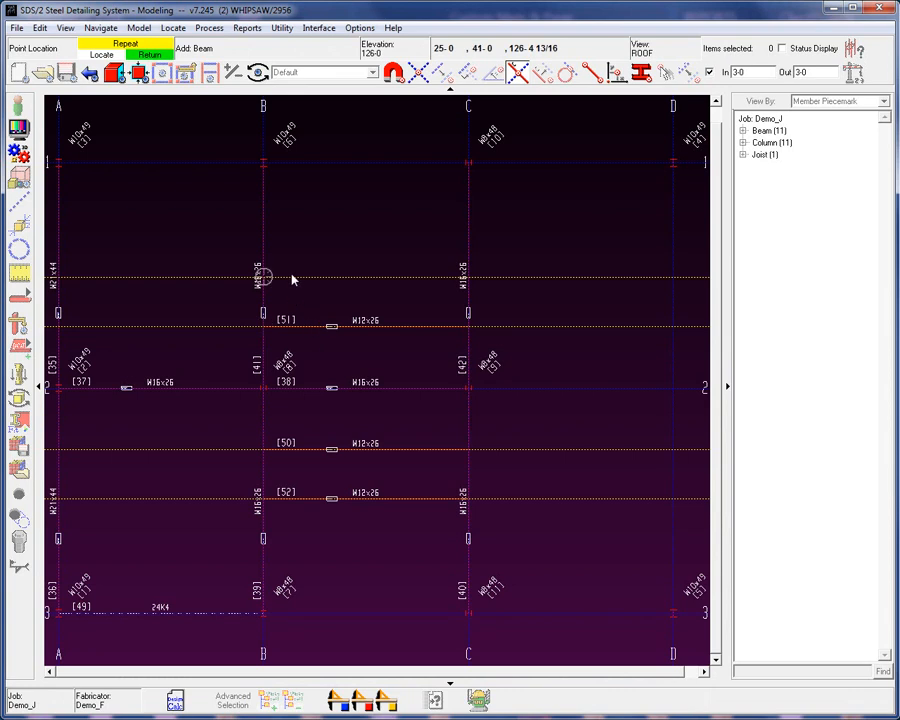
left_click(468, 324)
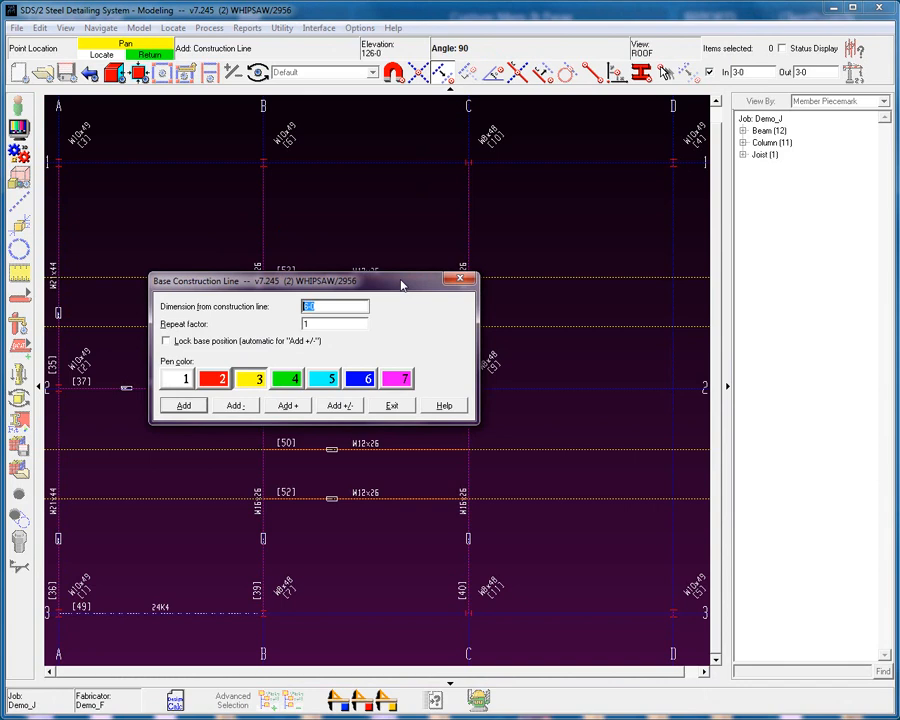
Add construction lines at offsets 100 and 5-0 from the base line
type("100")
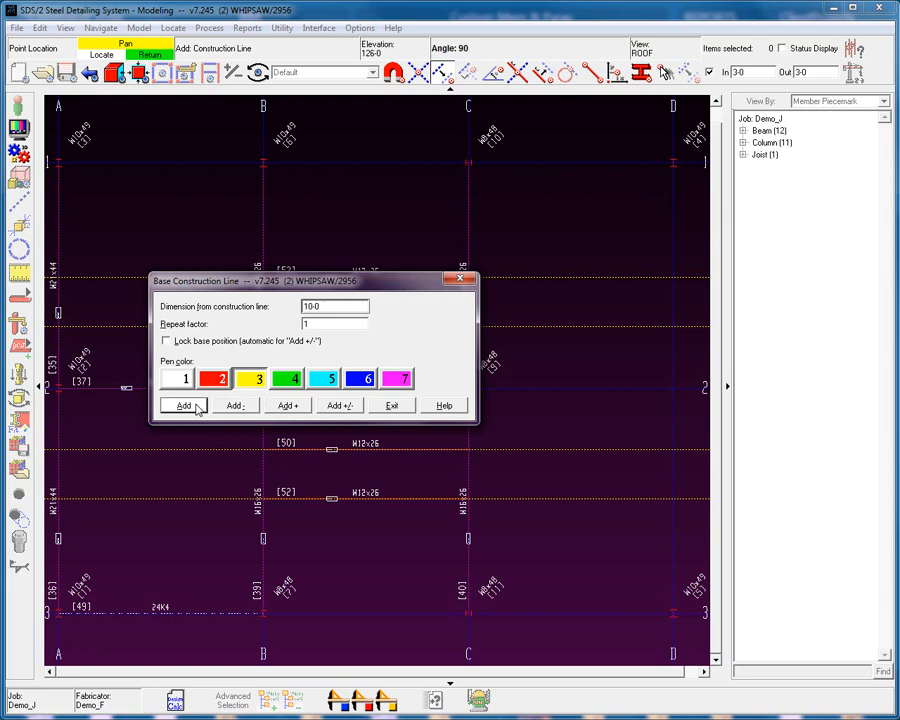
left_click(184, 404)
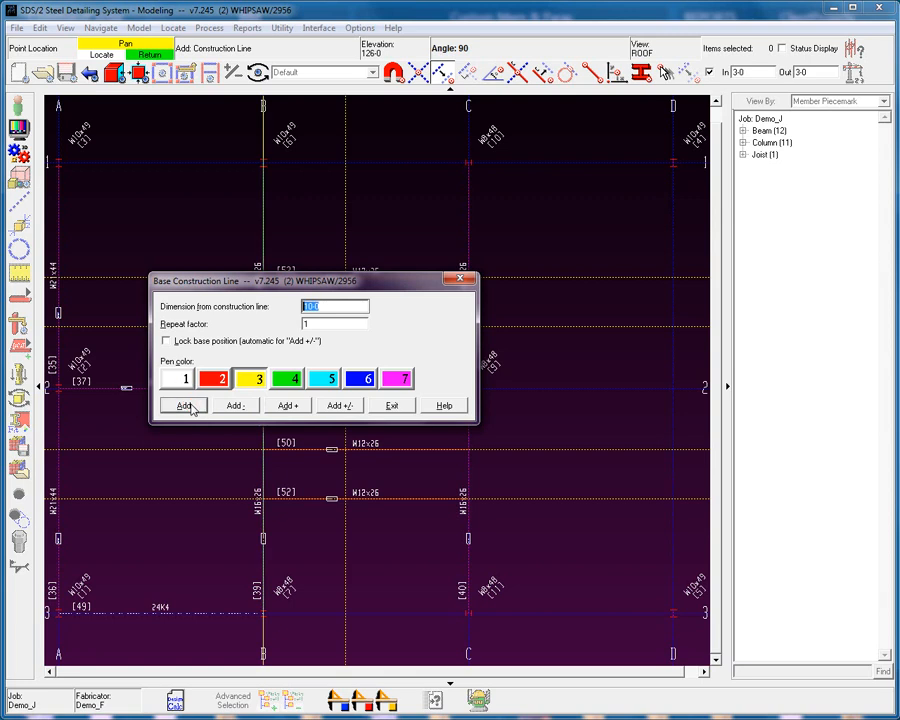
type("5d")
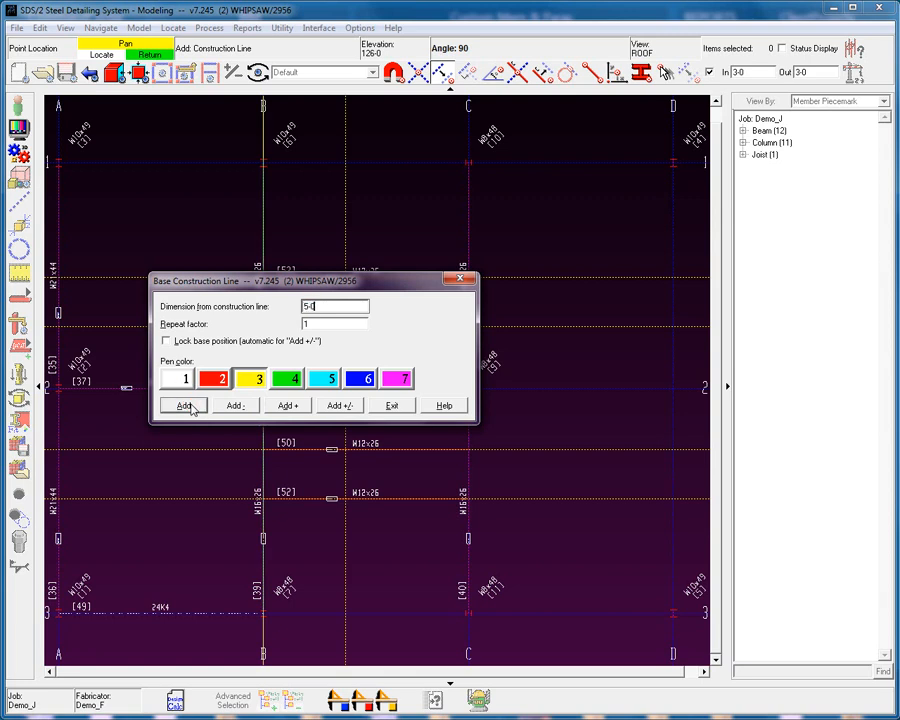
left_click(184, 404)
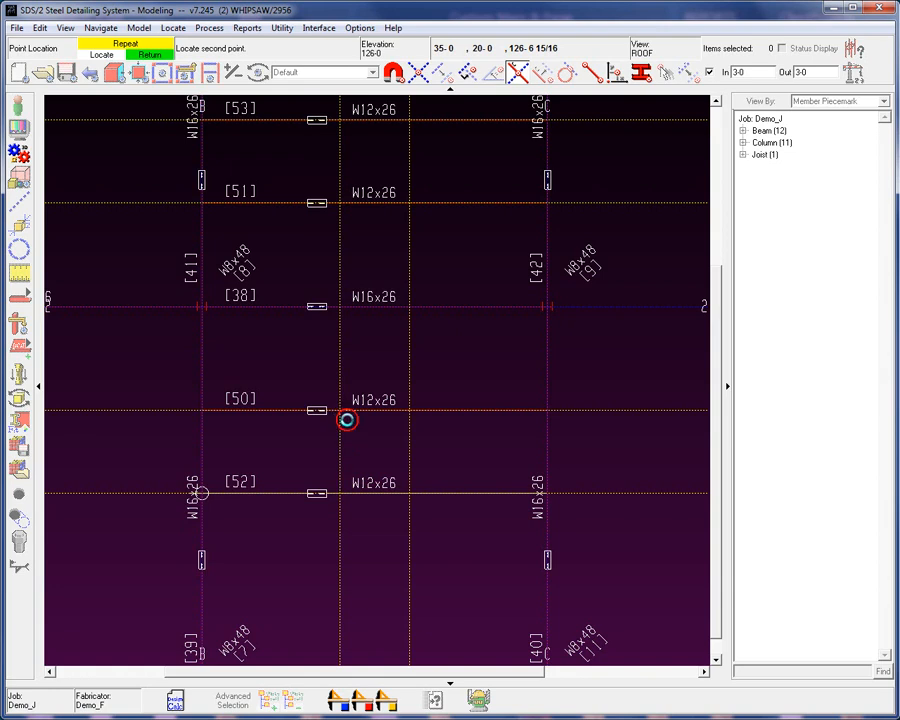
Place the end point of channel 54 between beams 50 and 52
double_click(348, 420)
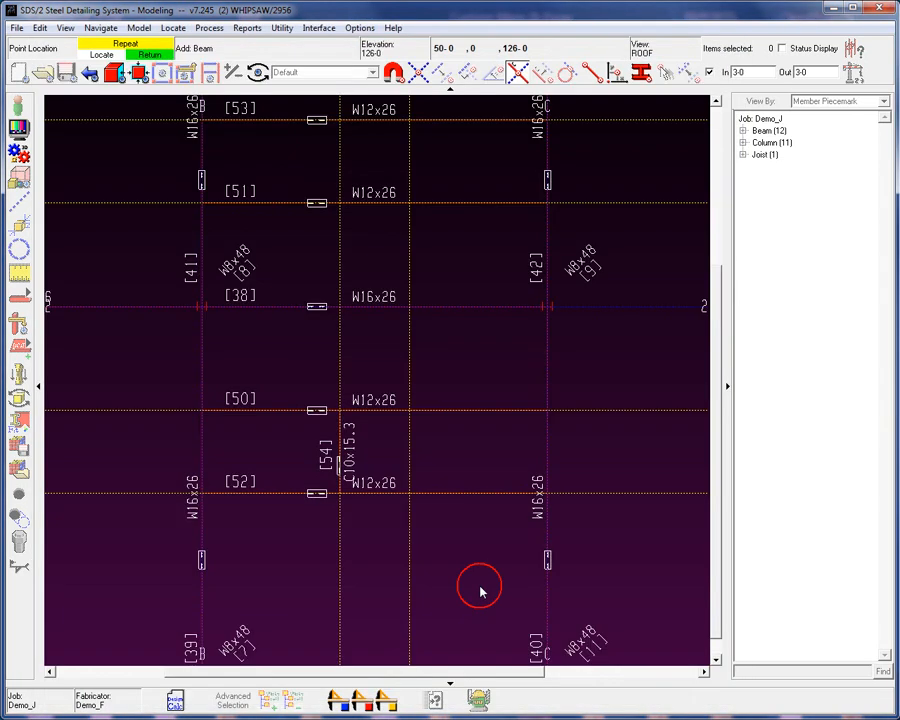
Place channel 55 with its toe direction set, then locate a channel between beams 53 and 51
left_click(410, 410)
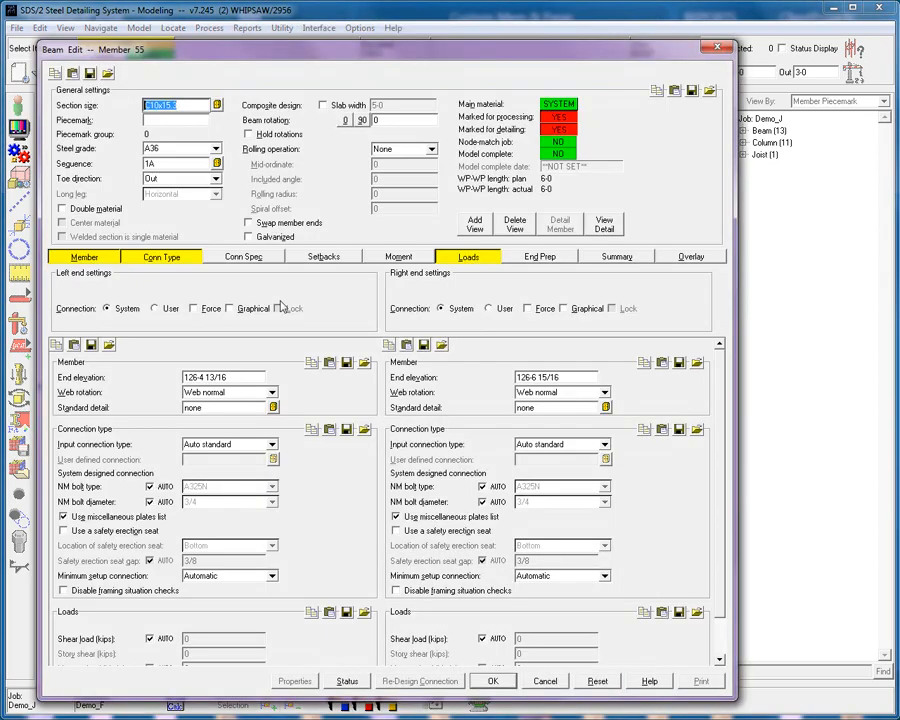
left_click(216, 178)
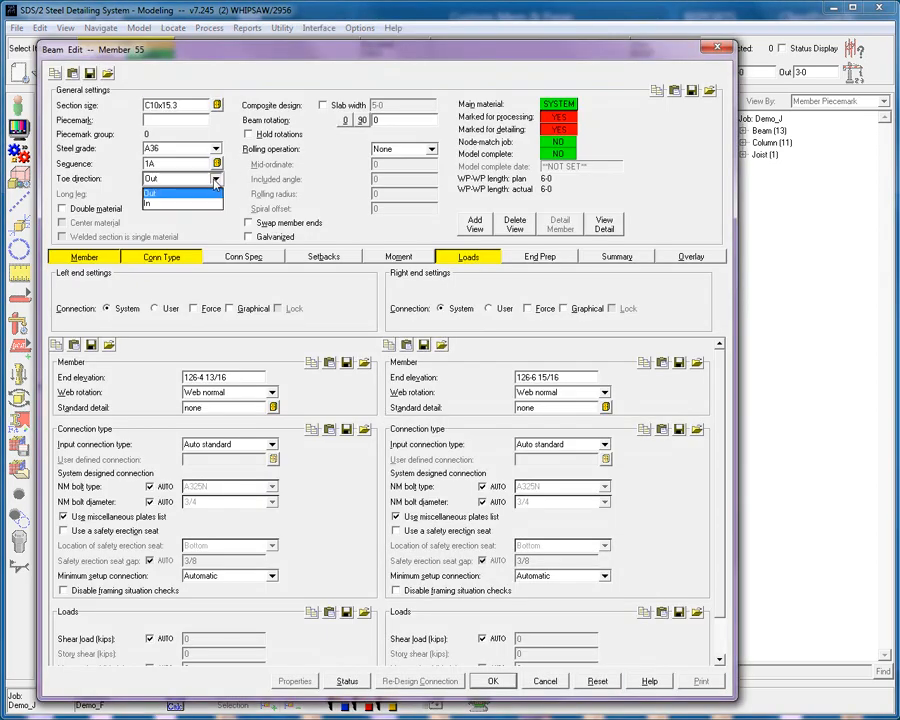
left_click(150, 204)
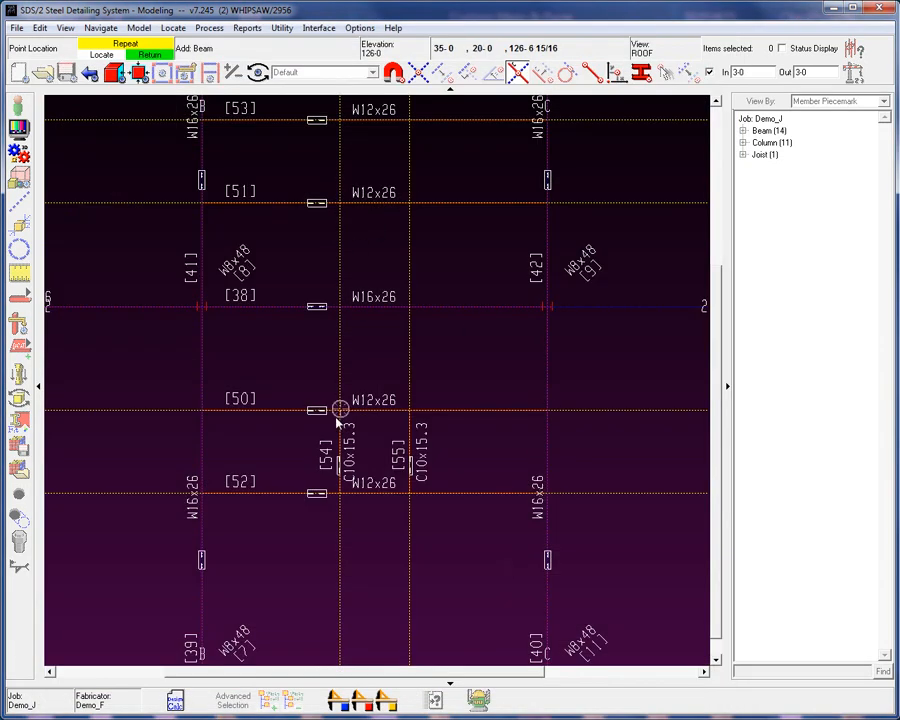
double_click(338, 410)
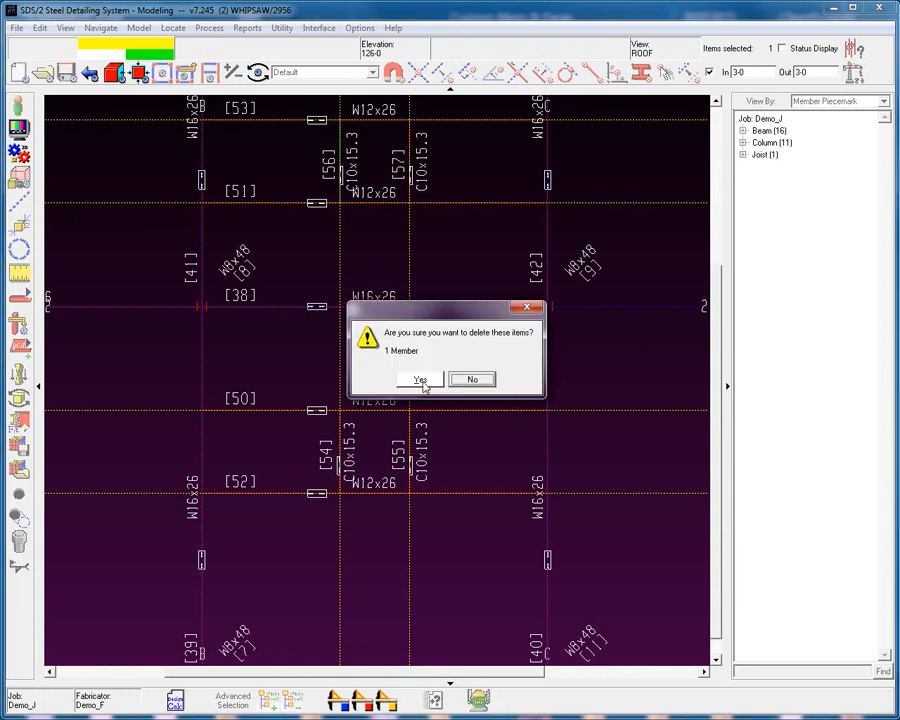
Delete the extra member and accept the C10x15.3 channel between beams 53 and 51
left_click(420, 380)
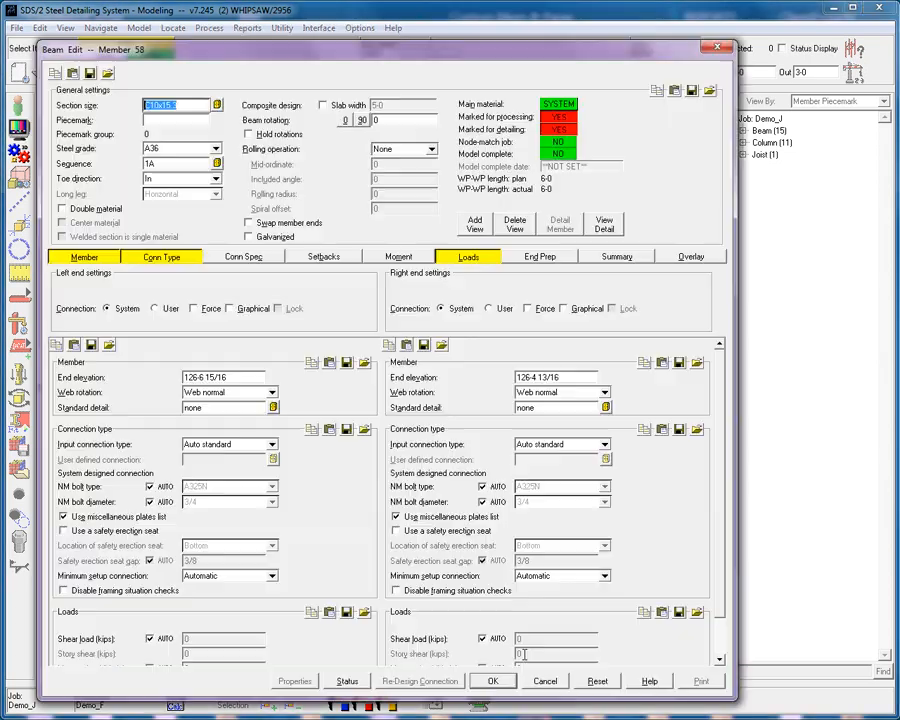
left_click(492, 680)
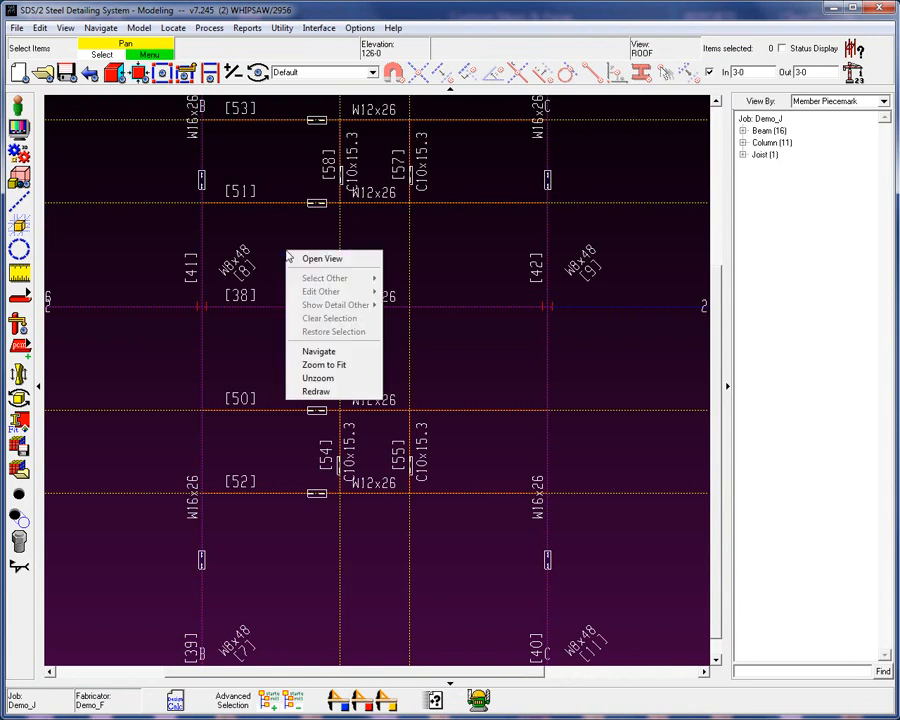
mouse_move(322, 258)
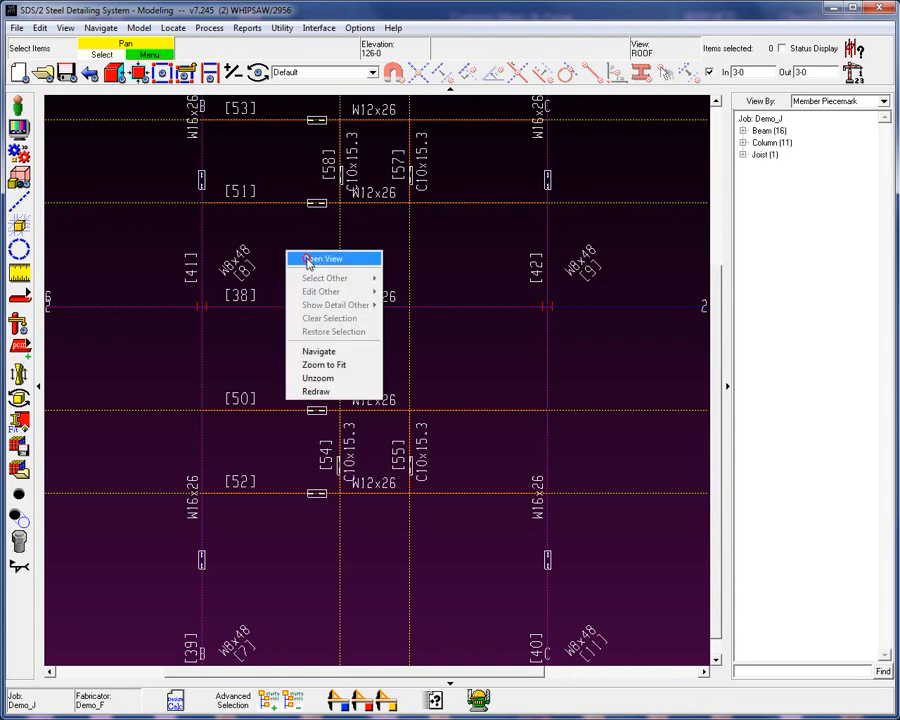
Switch to the saved grid-line elevation view
left_click(324, 260)
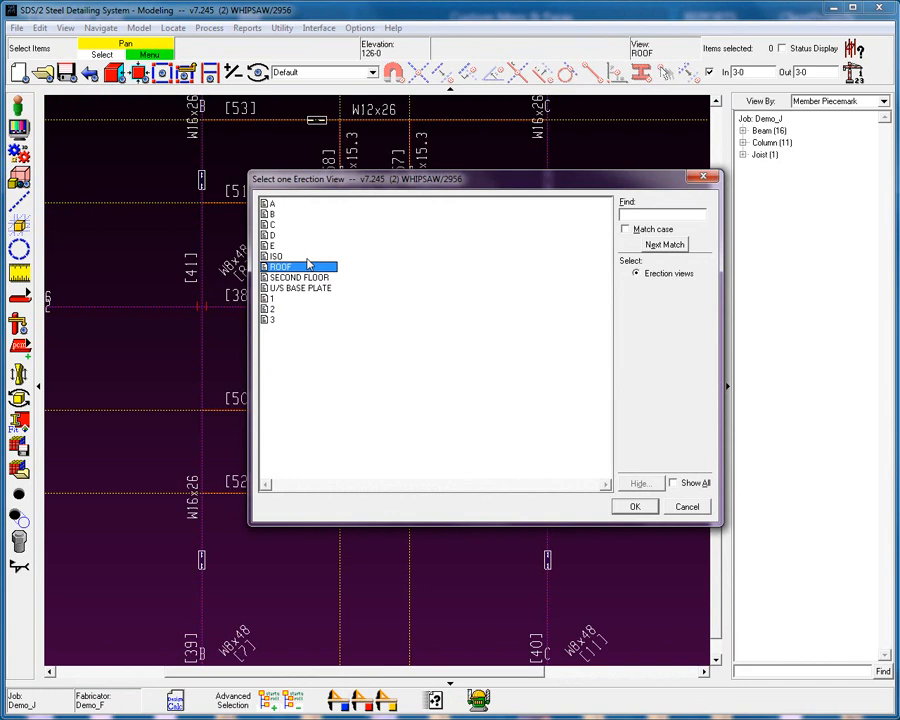
left_click(634, 506)
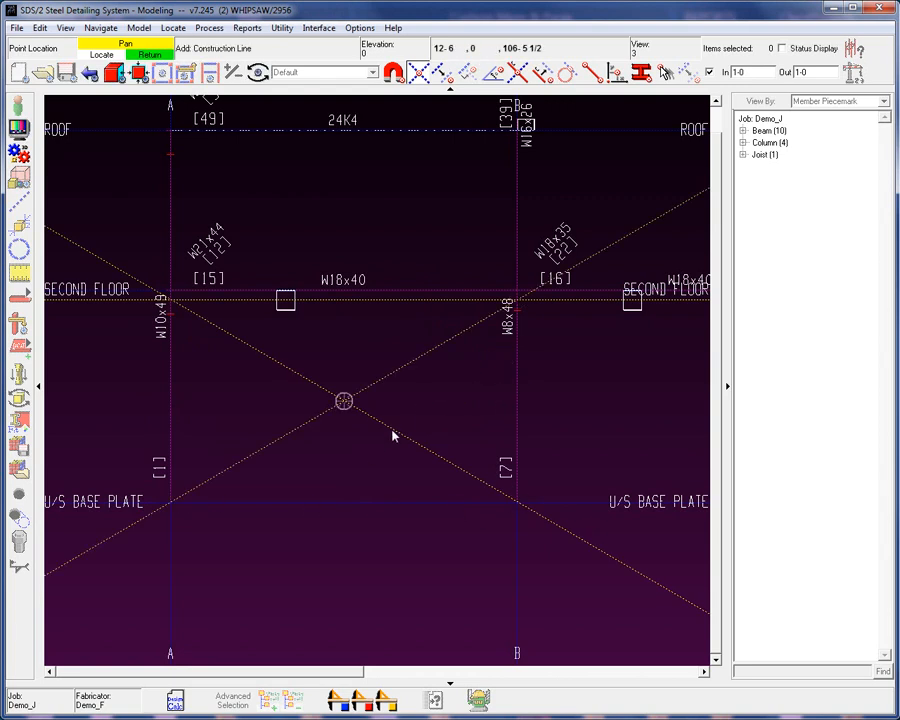
mouse_move(378, 448)
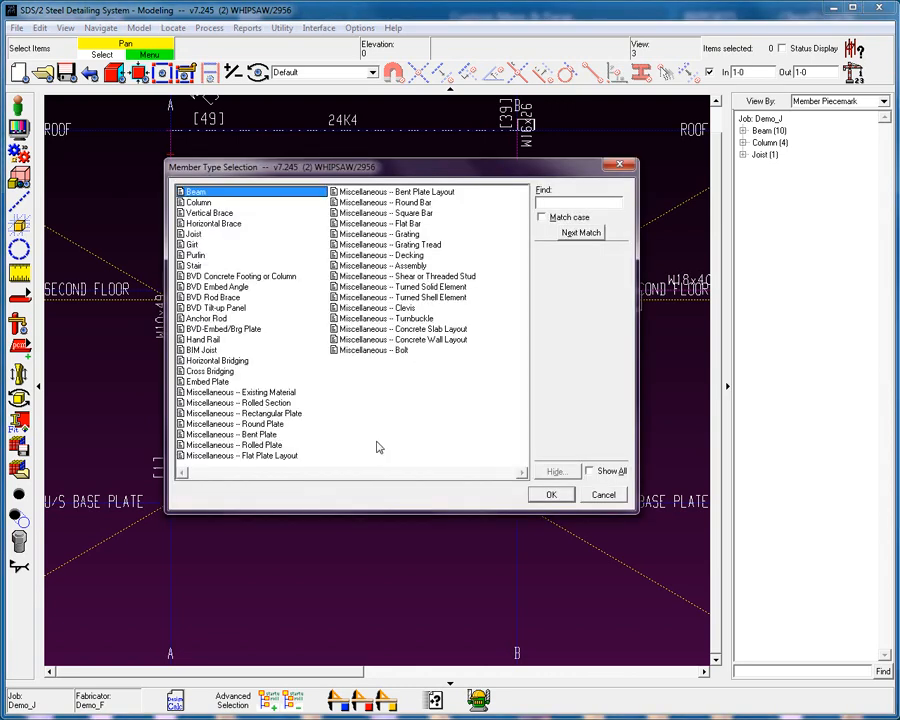
Choose Vertical Brace as the member type for the new brace
left_click(208, 212)
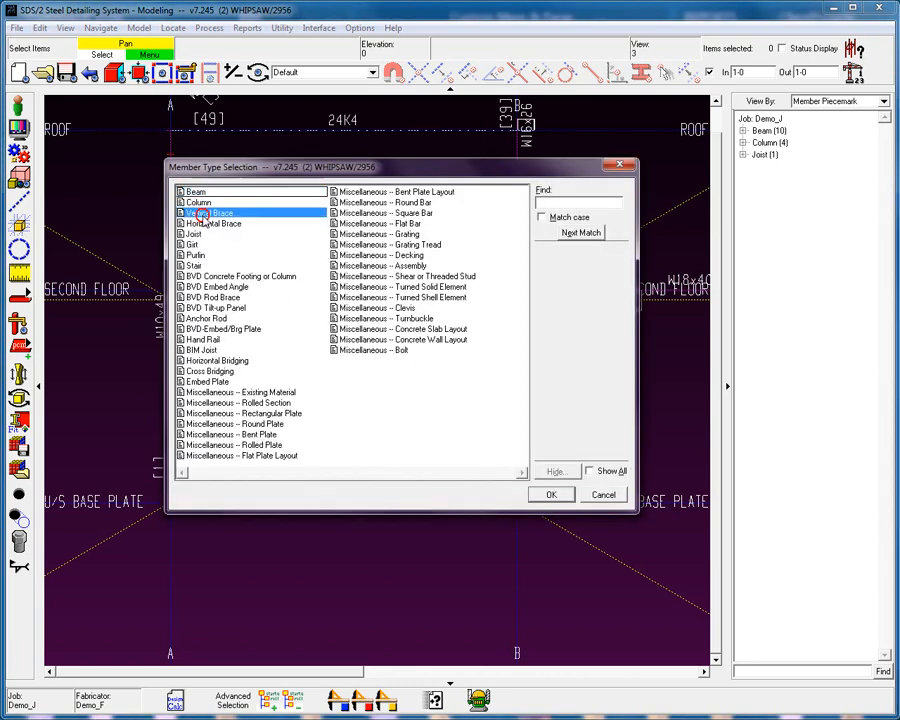
left_click(552, 494)
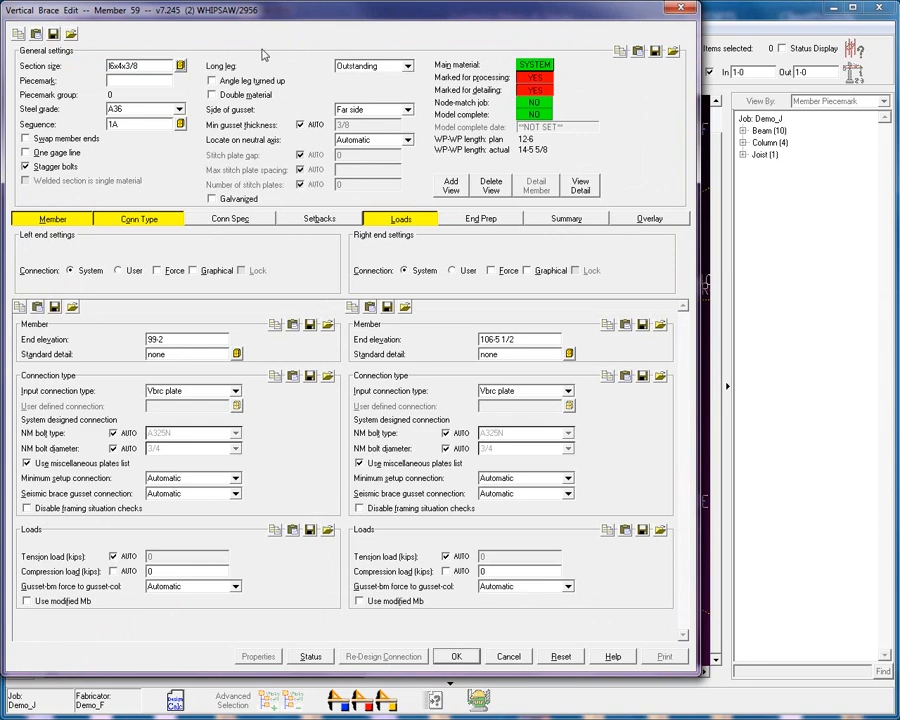
mouse_move(404, 68)
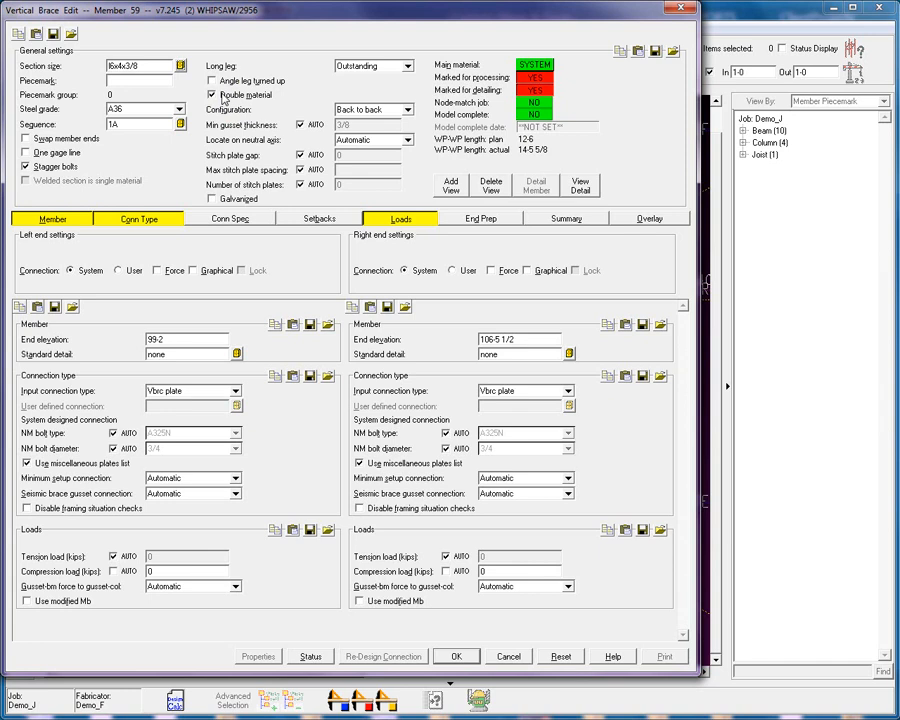
mouse_move(410, 68)
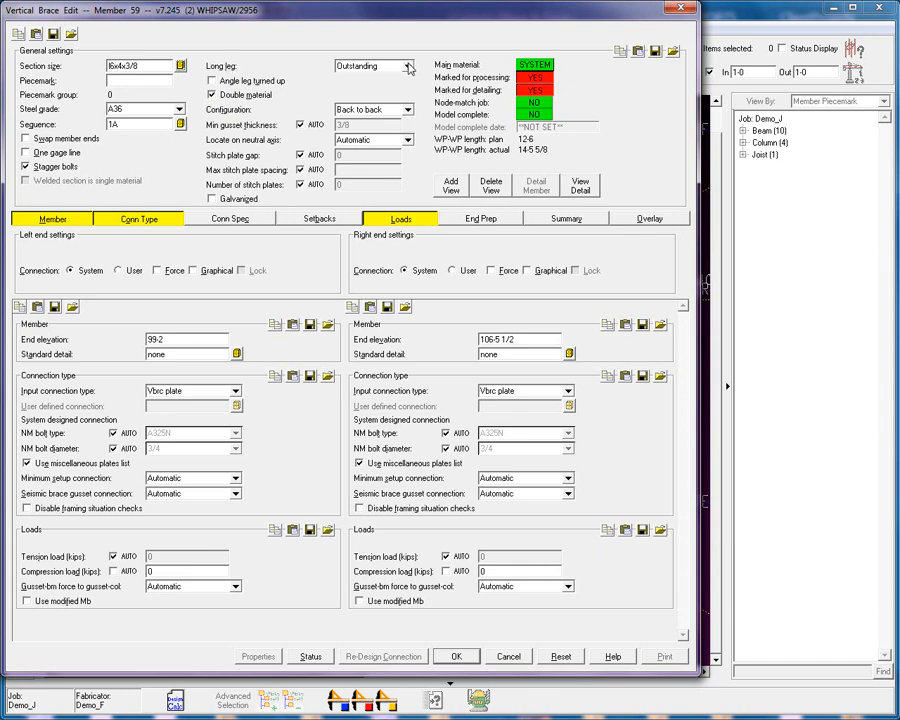
Set brace 59 to L5x4x3/8 angles, long leg to gusset, back-to-back configuration, and accept
left_click(408, 66)
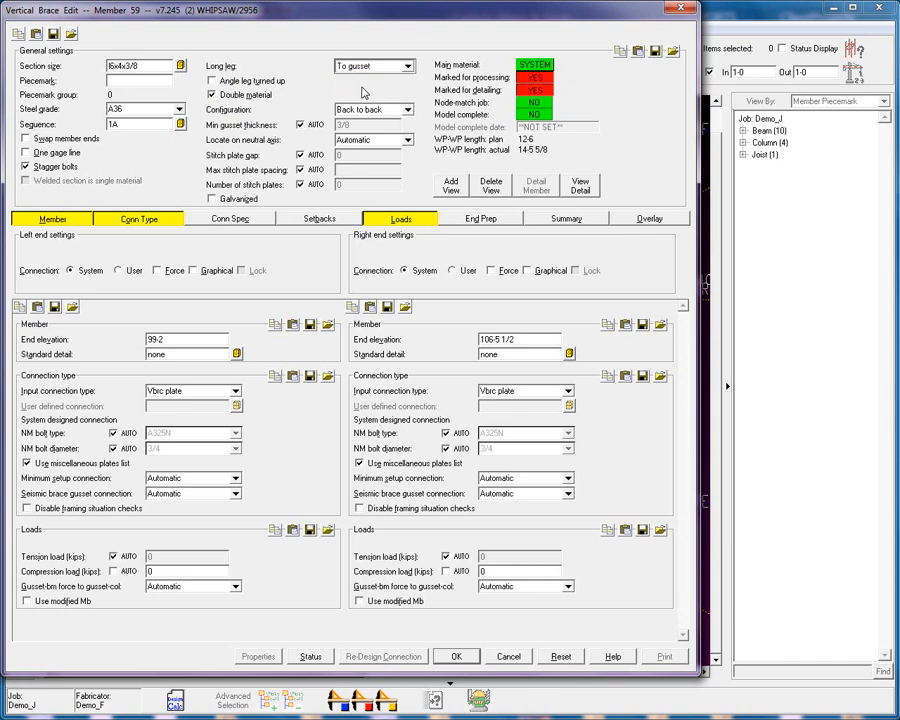
mouse_move(222, 124)
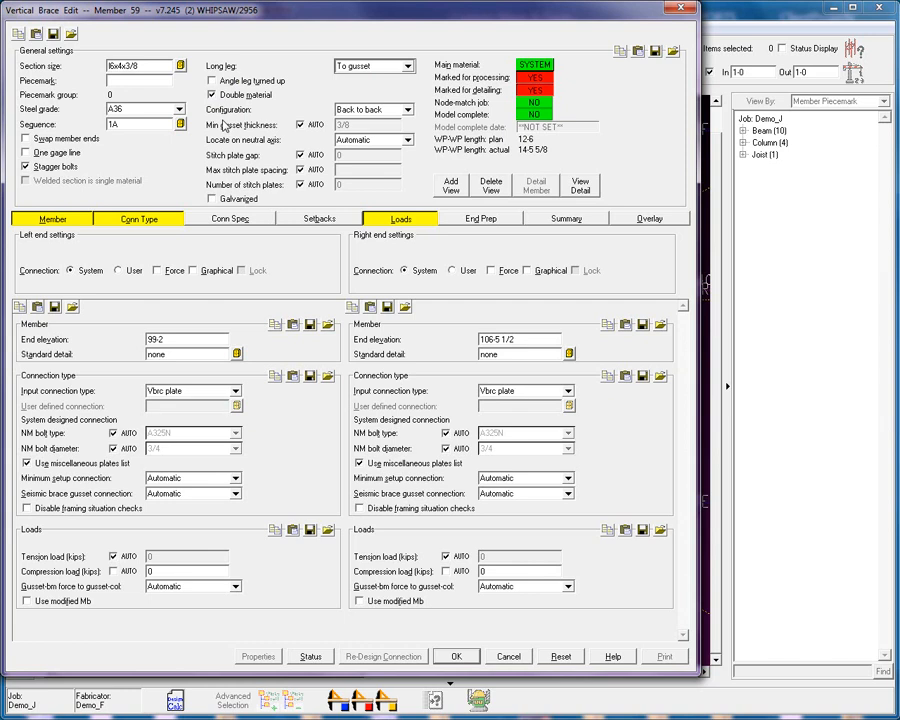
left_click(408, 108)
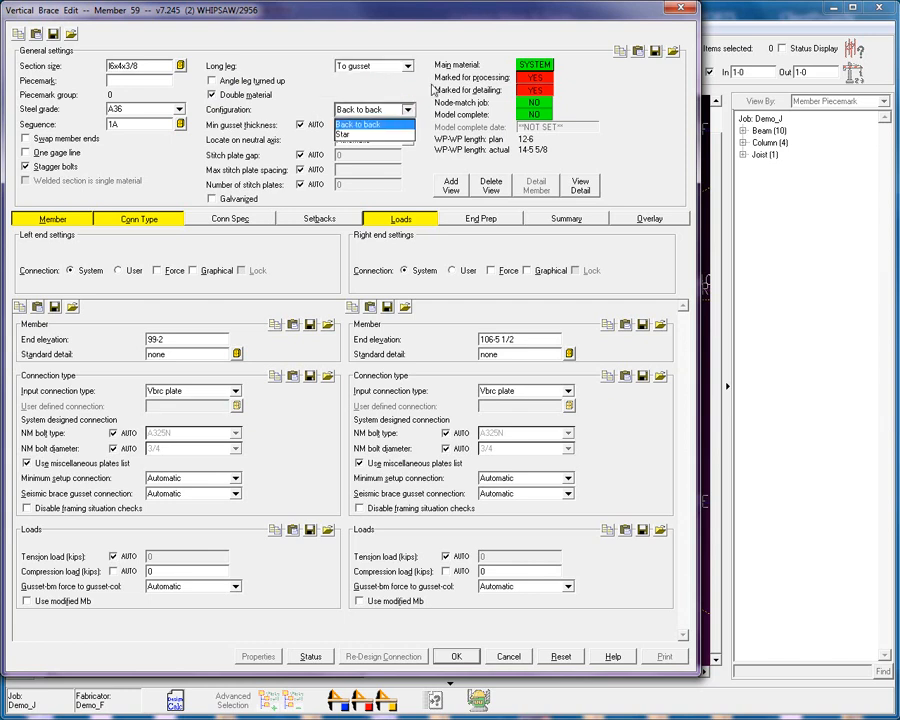
left_click(376, 124)
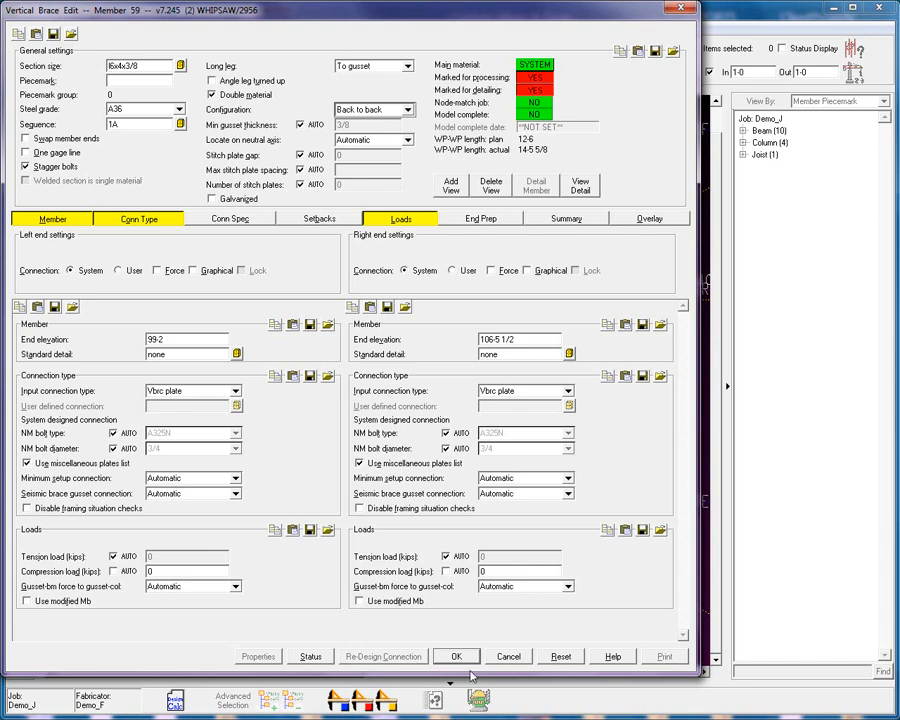
left_click(456, 656)
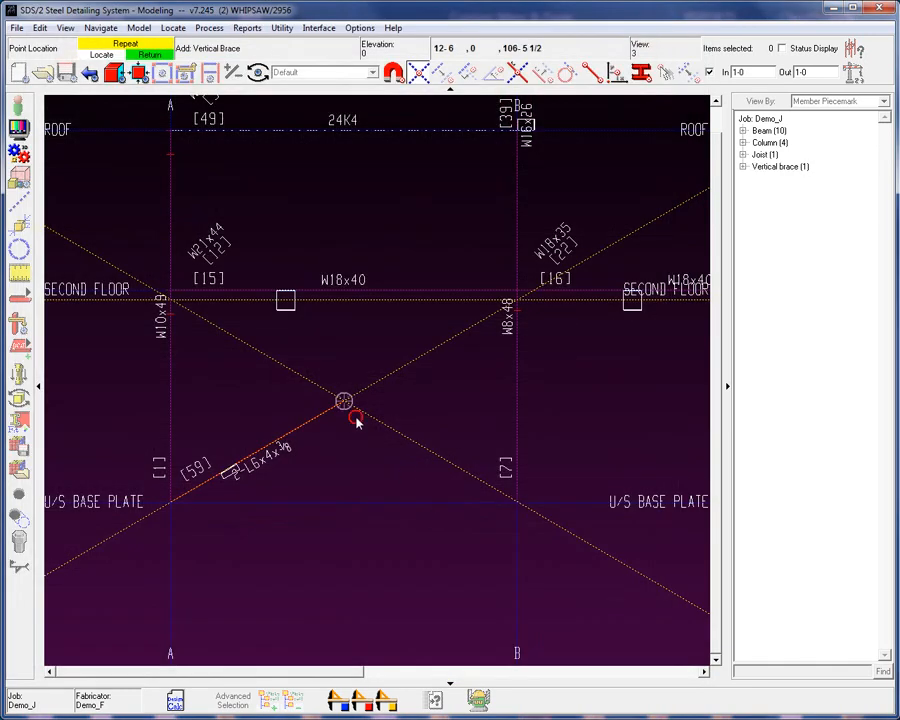
Locate brace 60's end at the crossing and accept it to complete the X brace
double_click(344, 400)
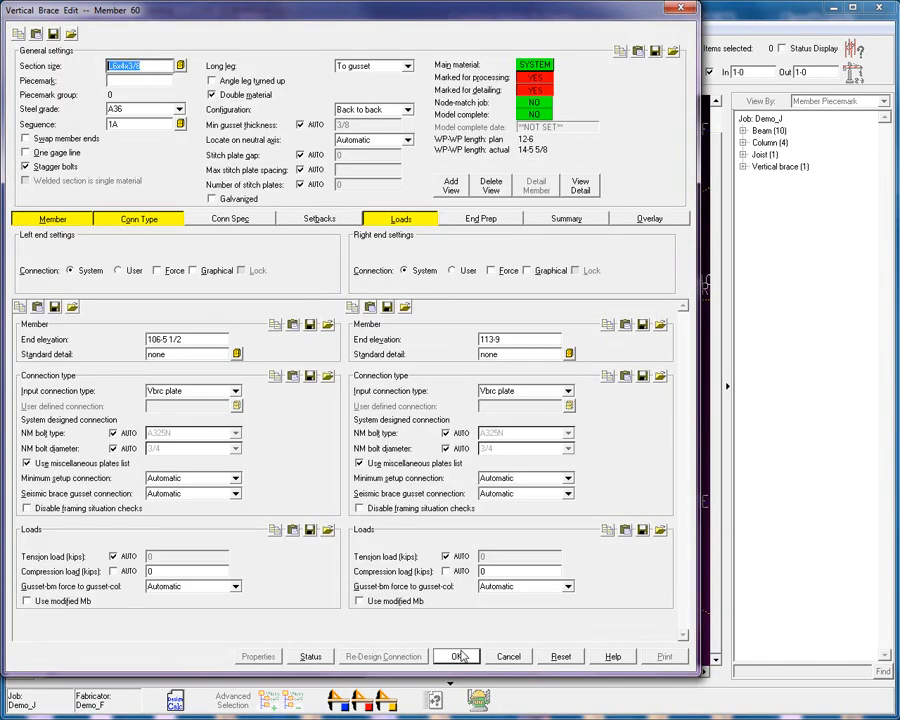
left_click(456, 656)
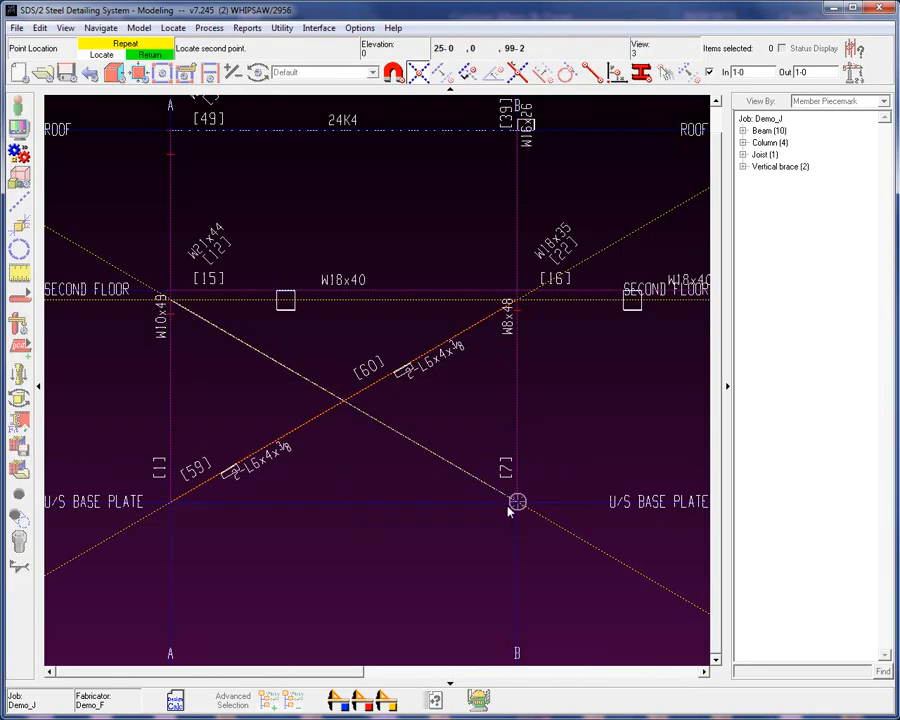
double_click(516, 500)
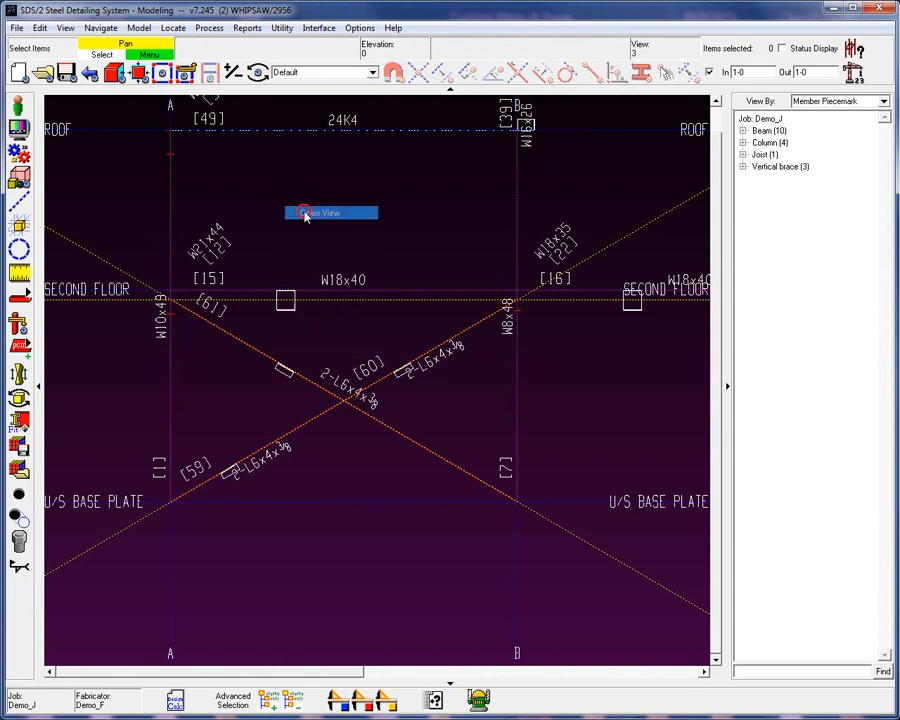
Switch the display to the SECOND FLOOR plan view
left_click(330, 212)
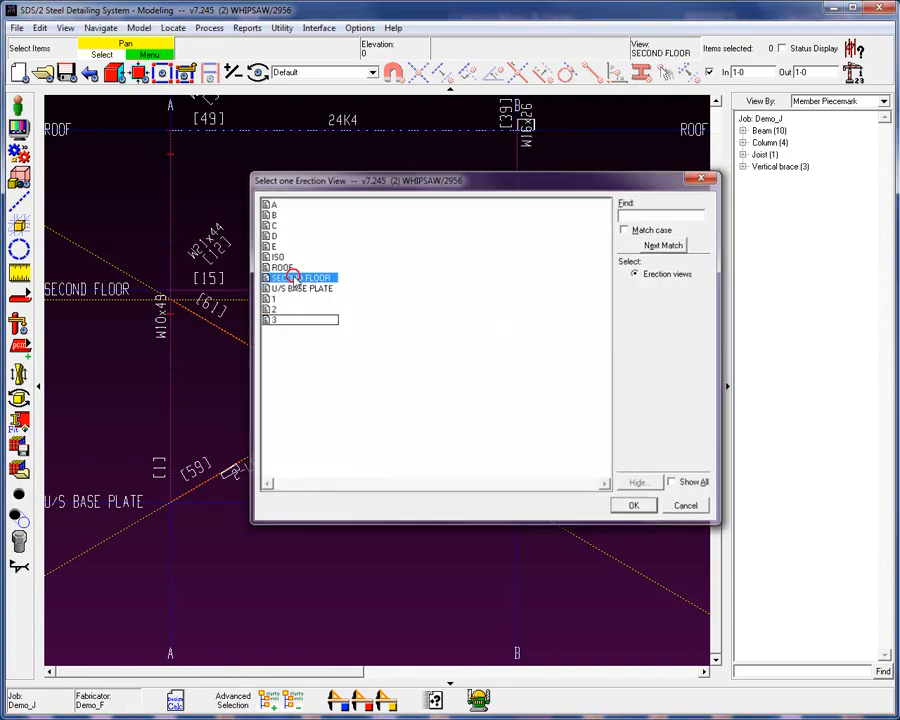
left_click(632, 504)
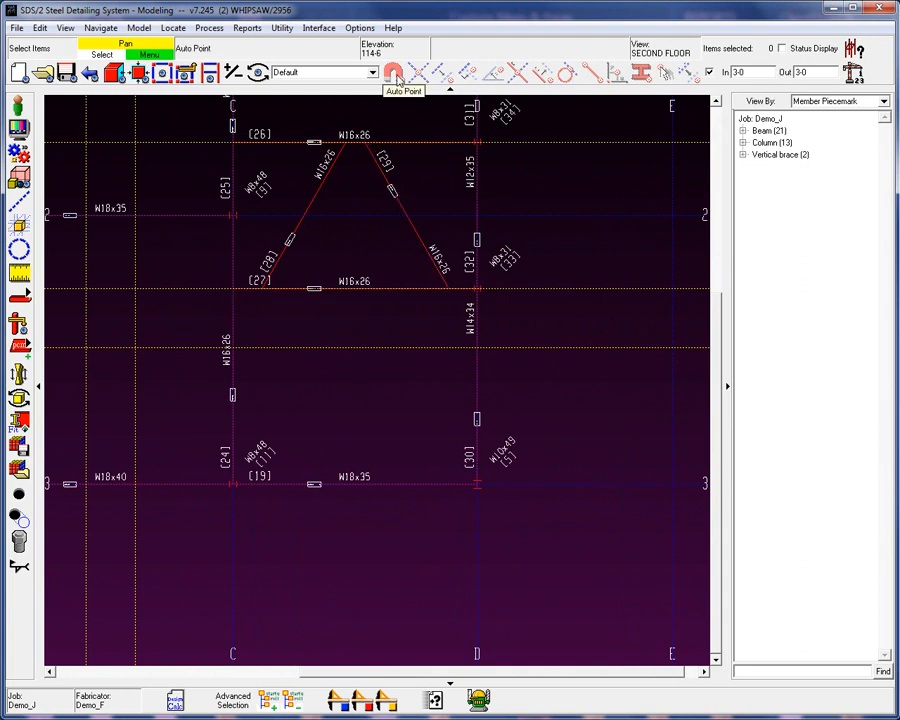
mouse_move(366, 216)
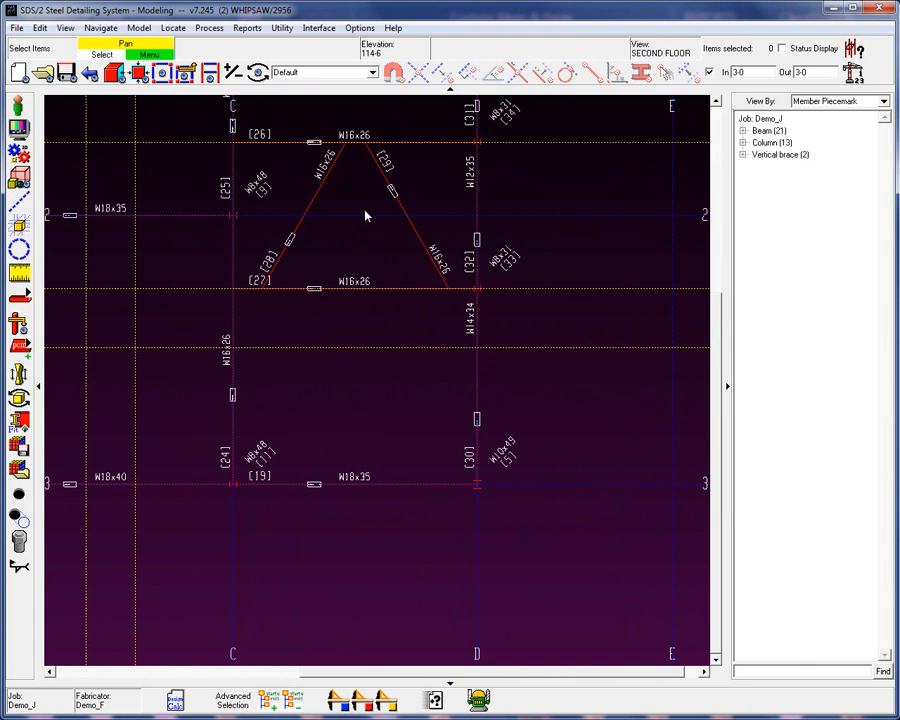
left_click(64, 28)
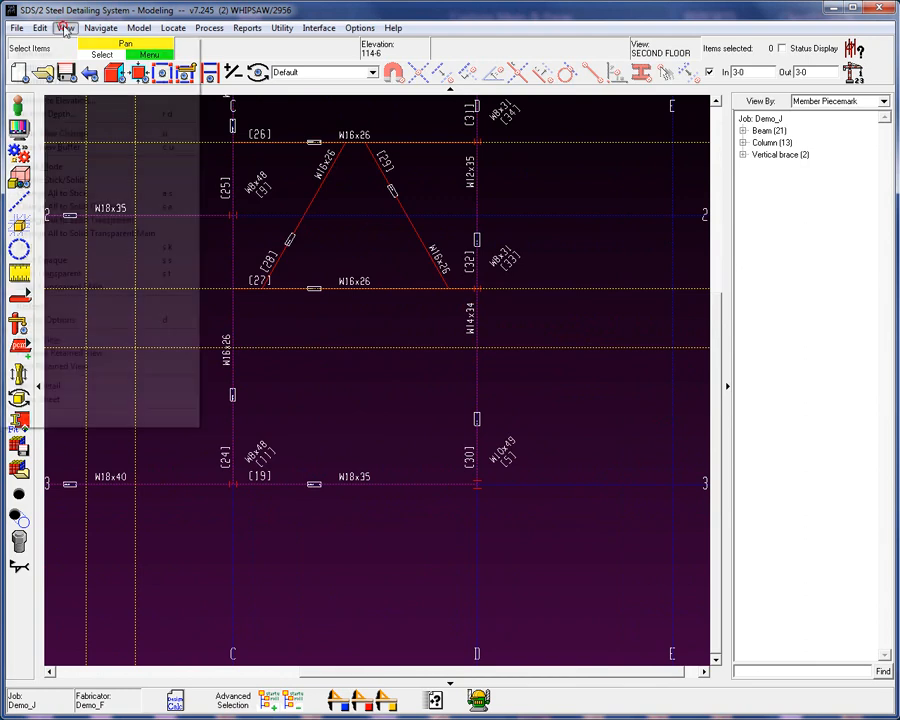
Lower the plan view's relative depth by -3 1/2 to elevation 114-2 1/2
left_click(64, 28)
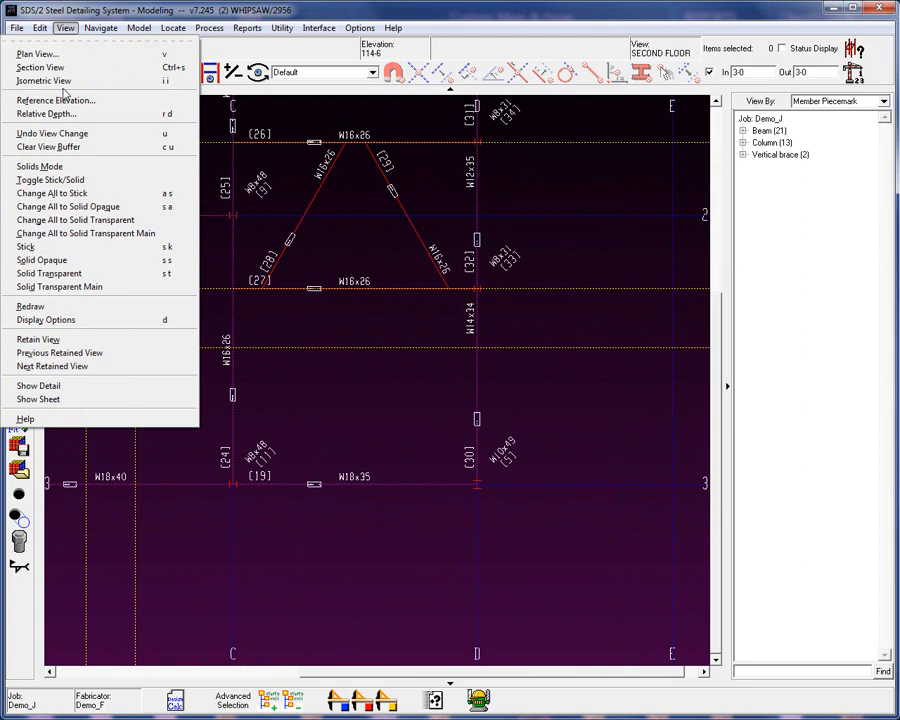
left_click(46, 112)
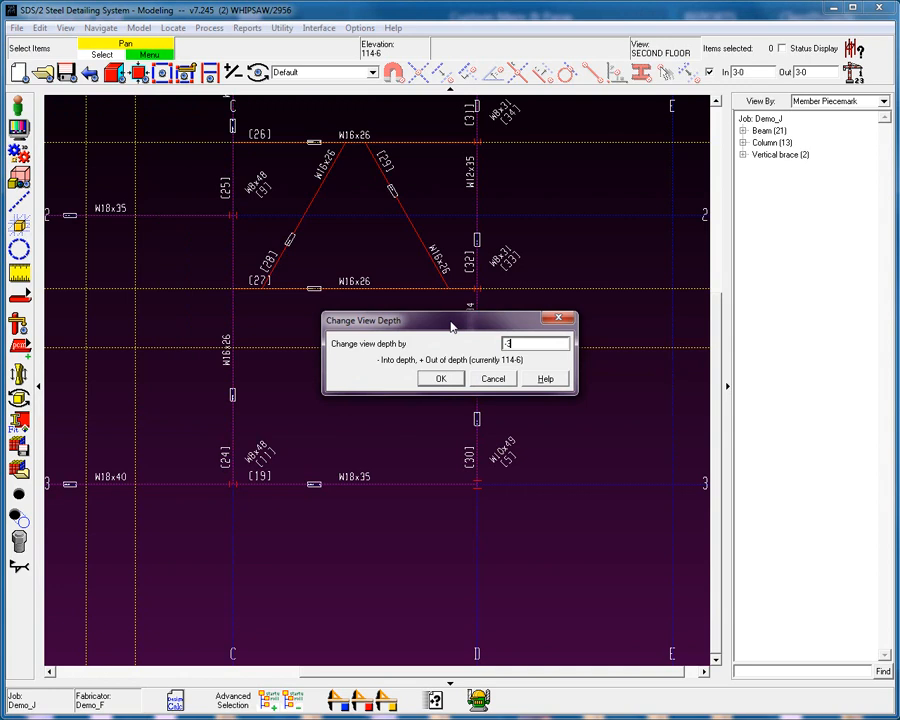
type("1/2")
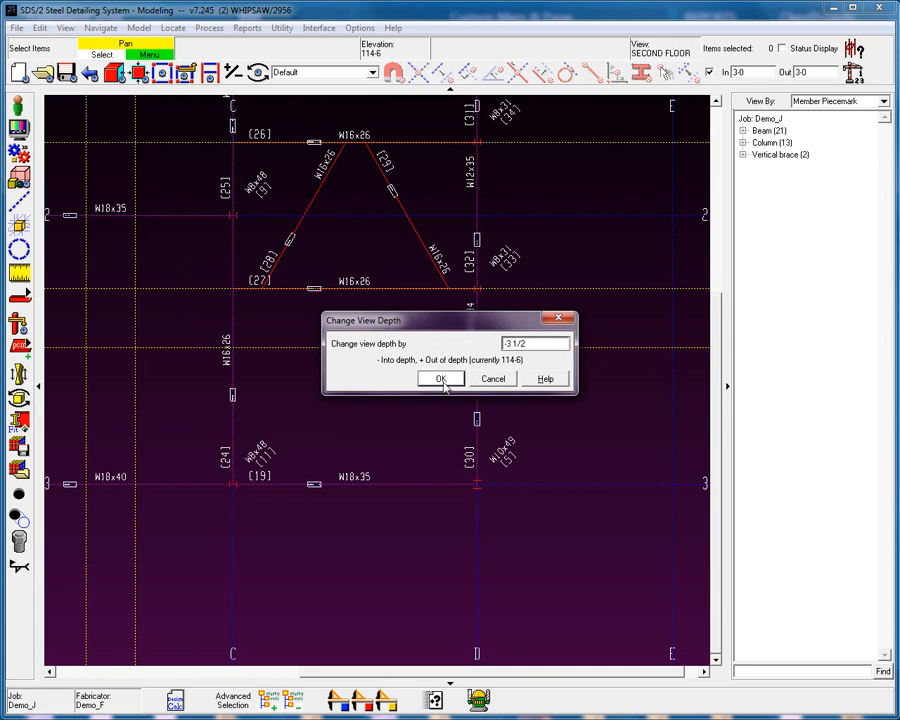
left_click(440, 378)
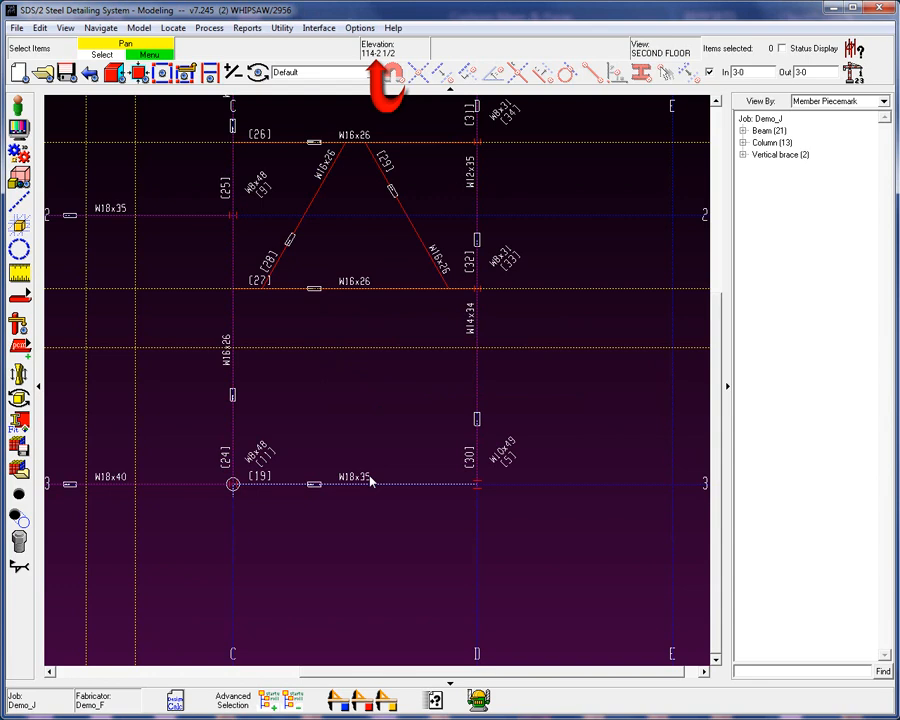
mouse_move(370, 482)
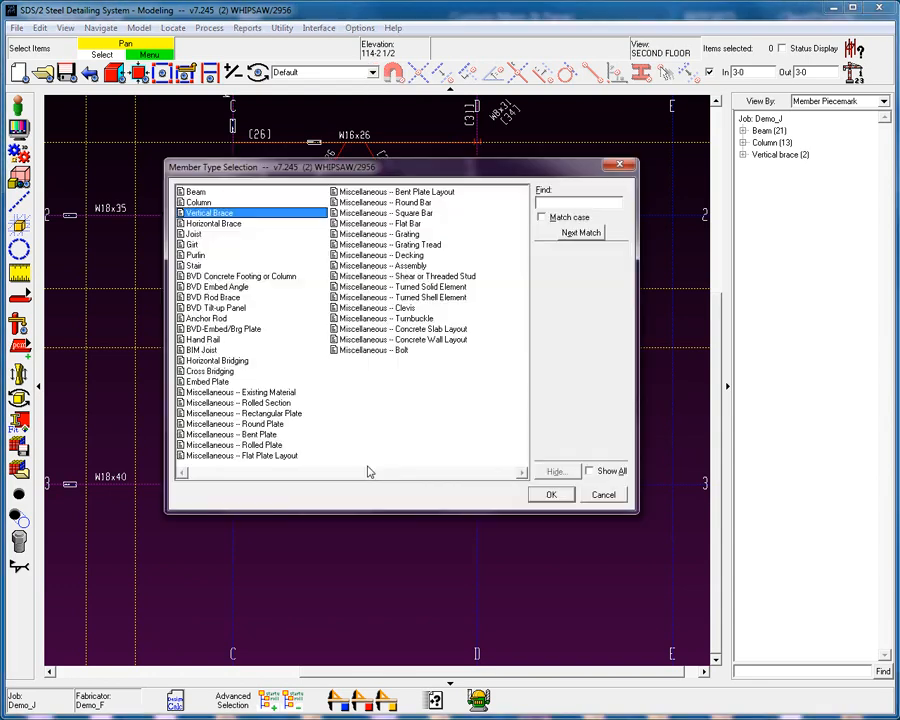
Add horizontal brace 62 as doubled L6x4x3/8 angles with long leg toward the gusset
left_click(552, 494)
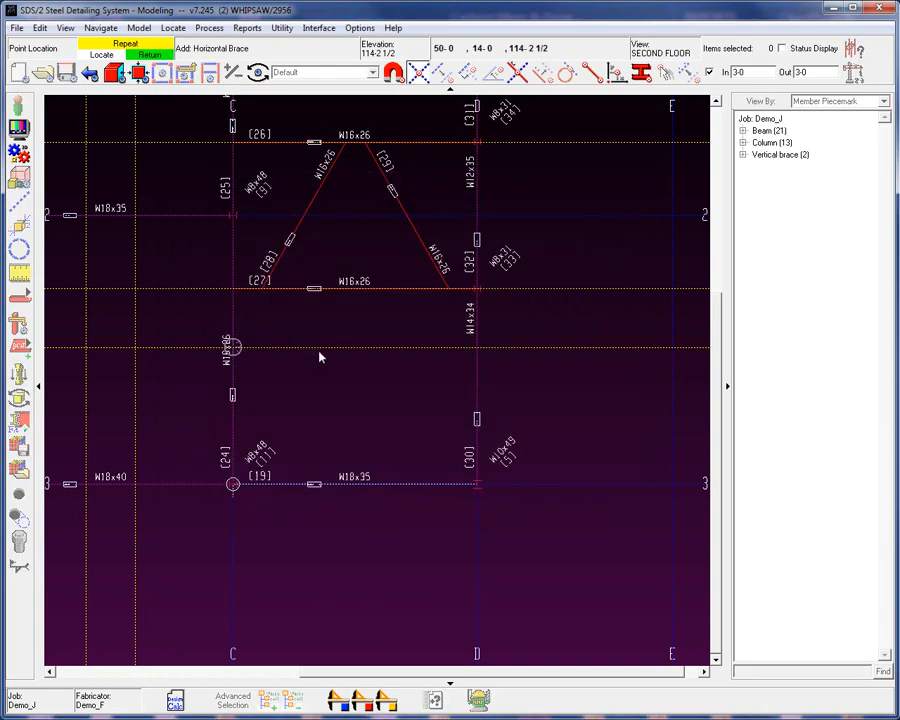
mouse_move(322, 370)
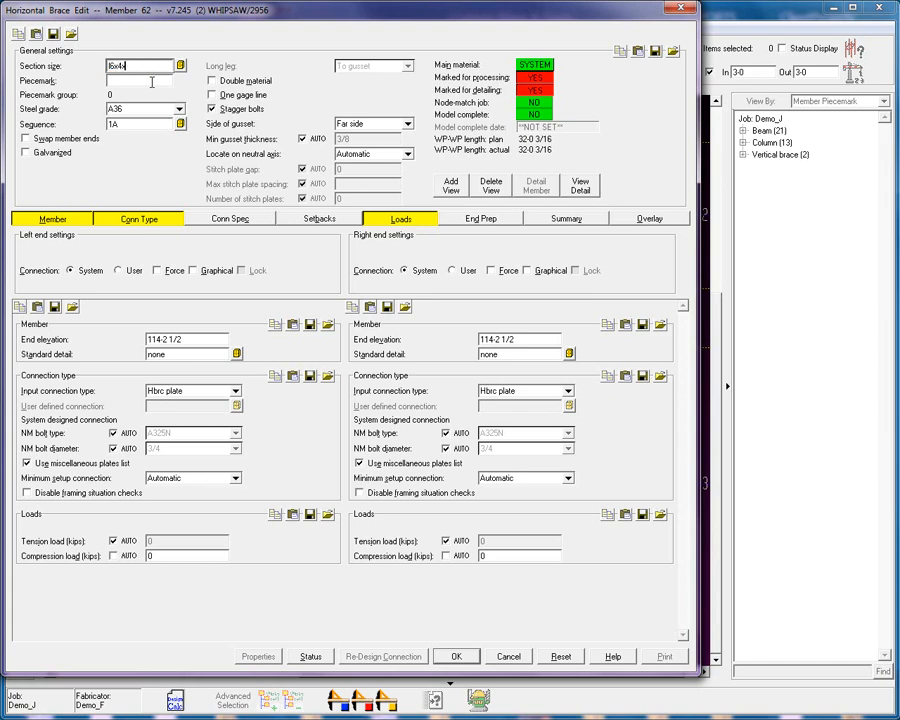
type("3")
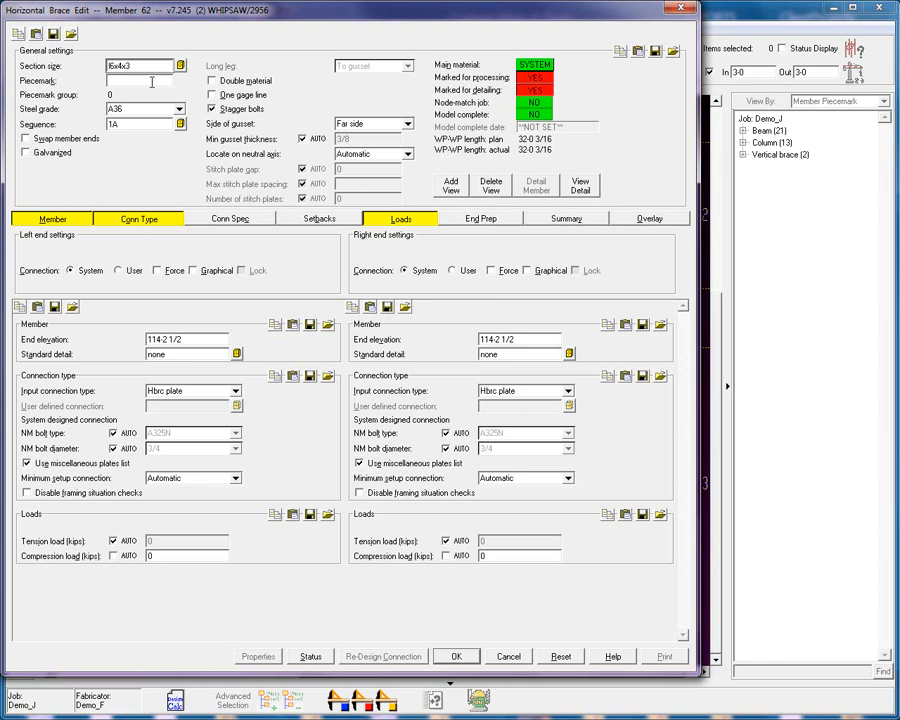
type("/8")
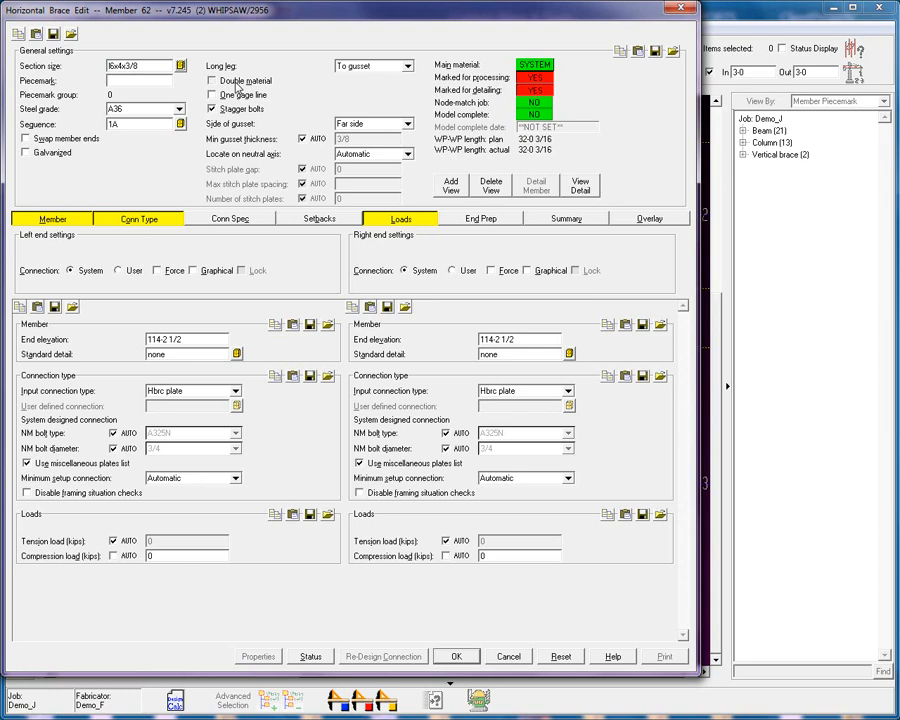
left_click(212, 80)
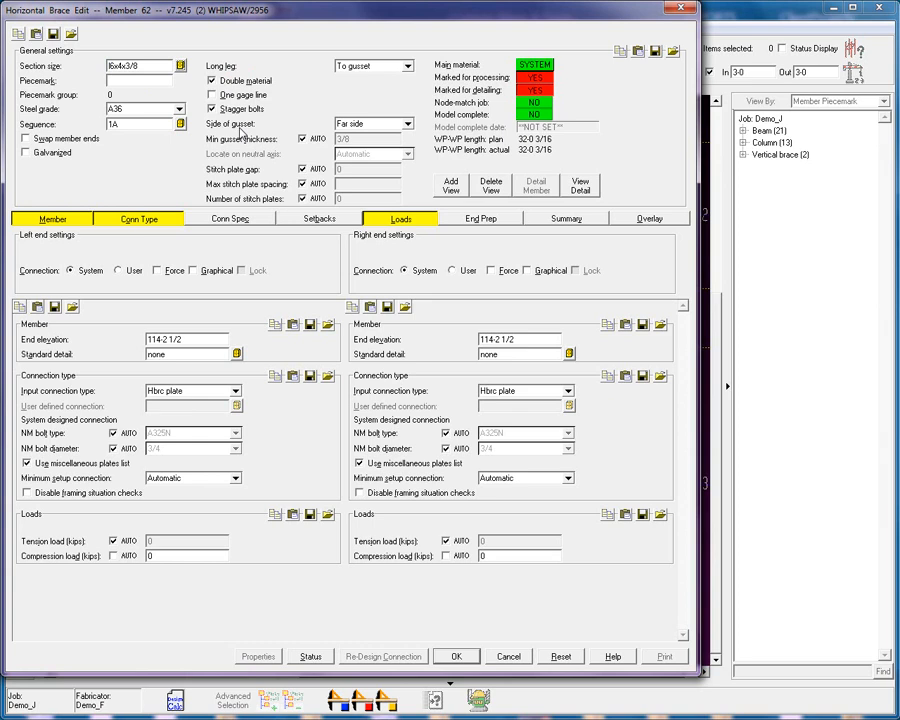
mouse_move(448, 676)
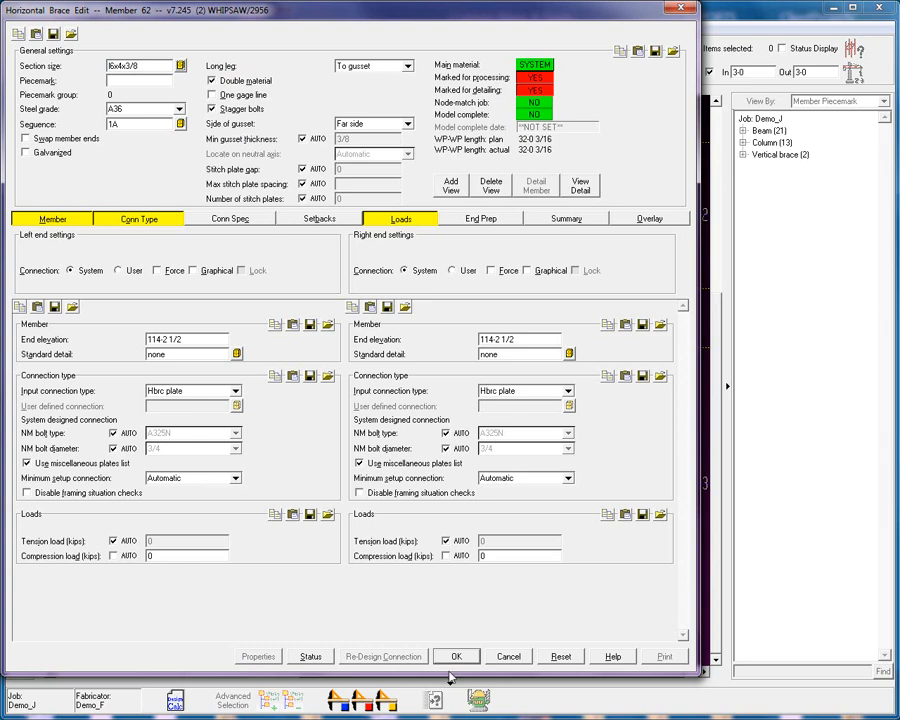
left_click(456, 656)
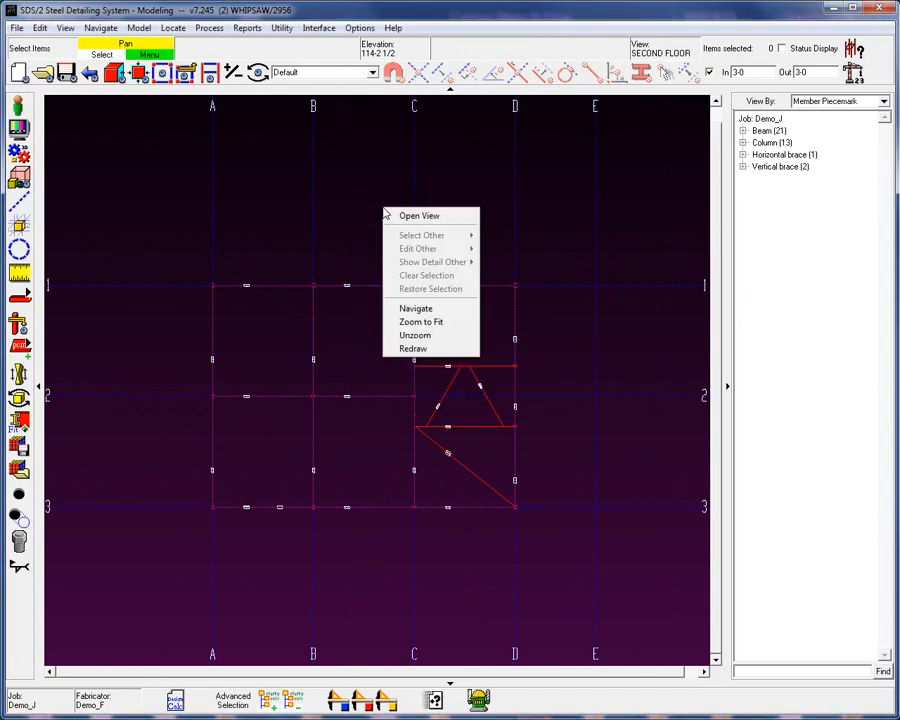
Show the whole steel model in the ISO view and rotate it slightly
left_click(420, 216)
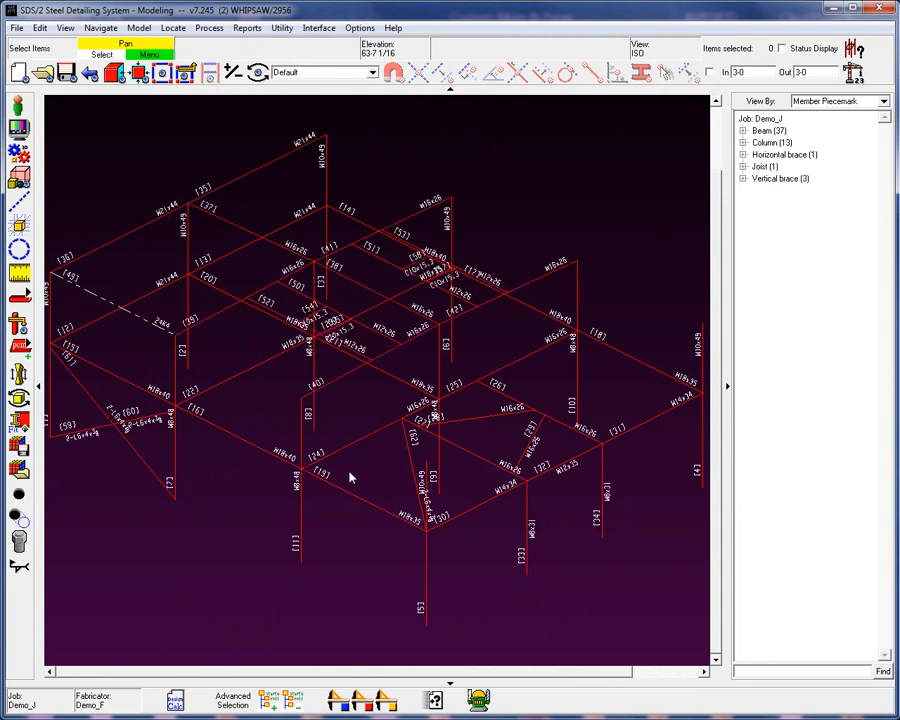
left_click_drag(350, 478, 224, 432)
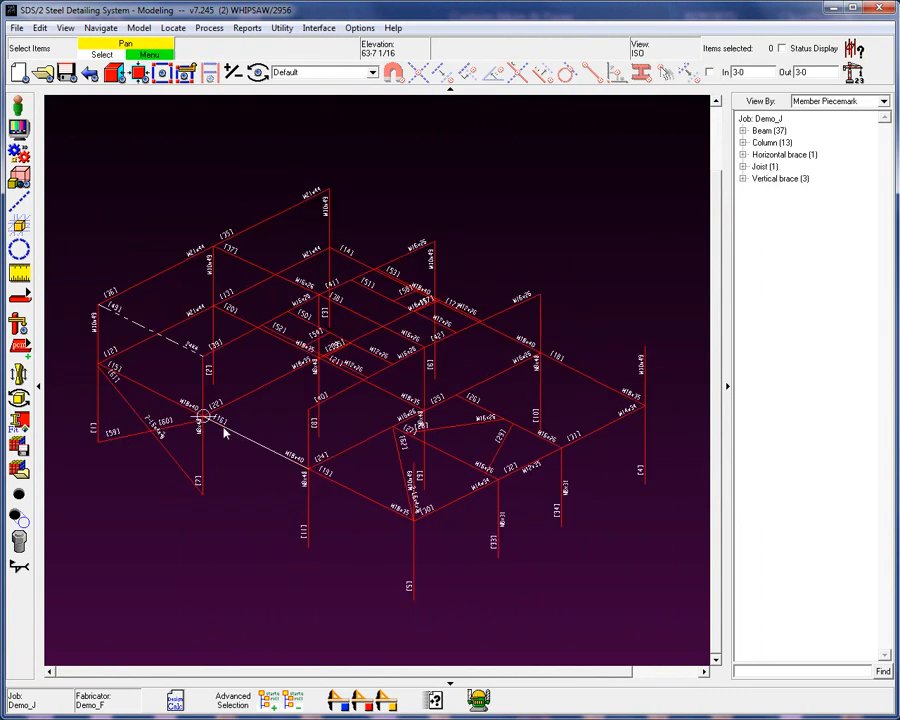